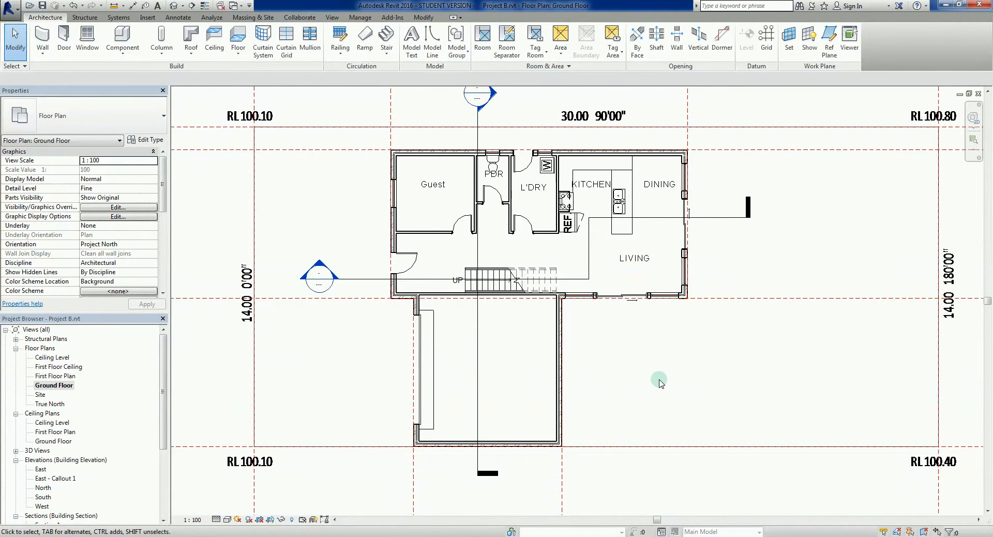
pyautogui.moveTo(659, 388)
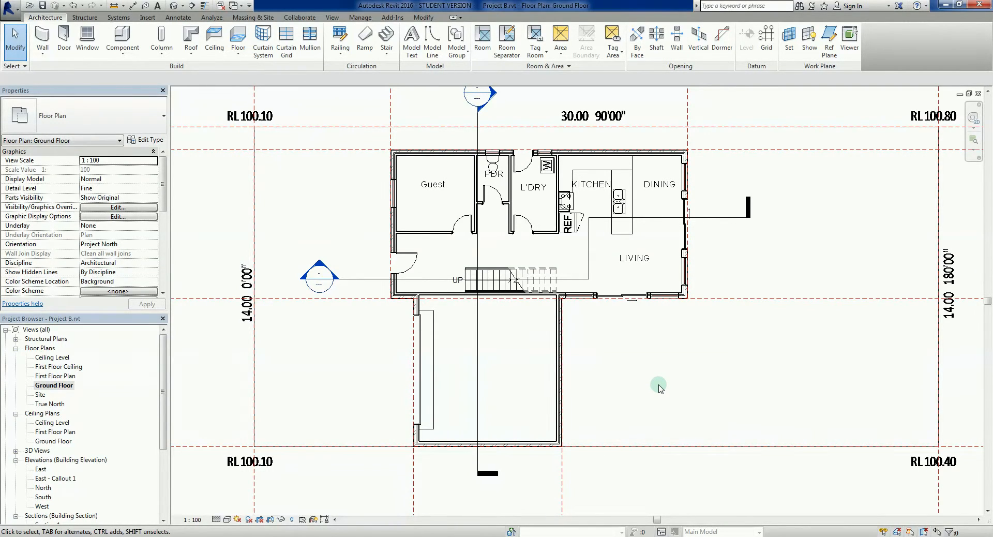
pyautogui.moveTo(694, 391)
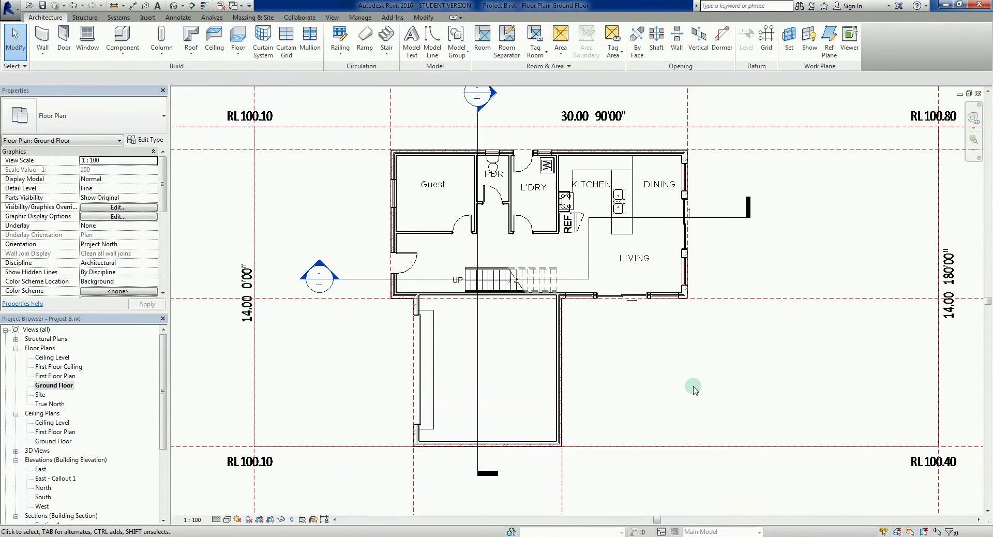
pyautogui.moveTo(689, 392)
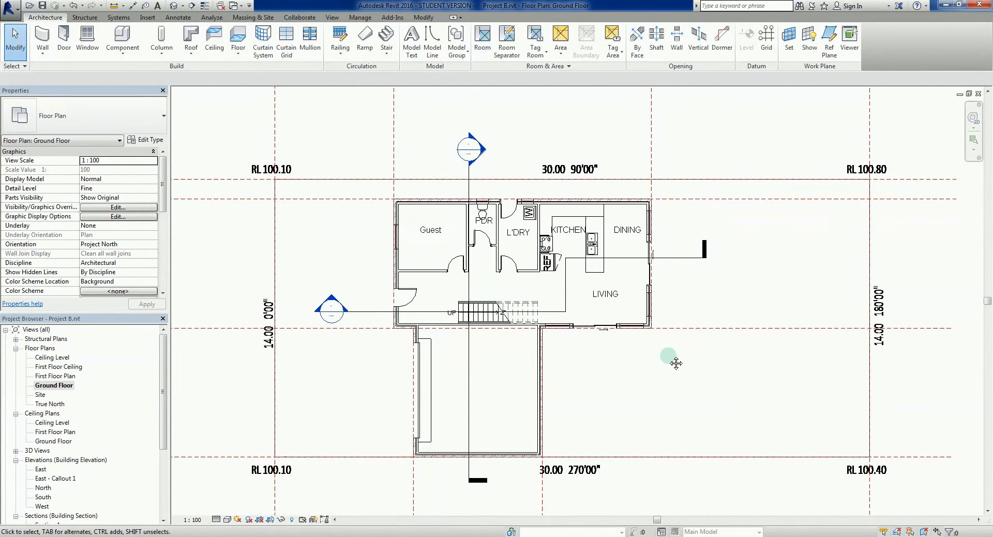
pyautogui.moveTo(668, 365)
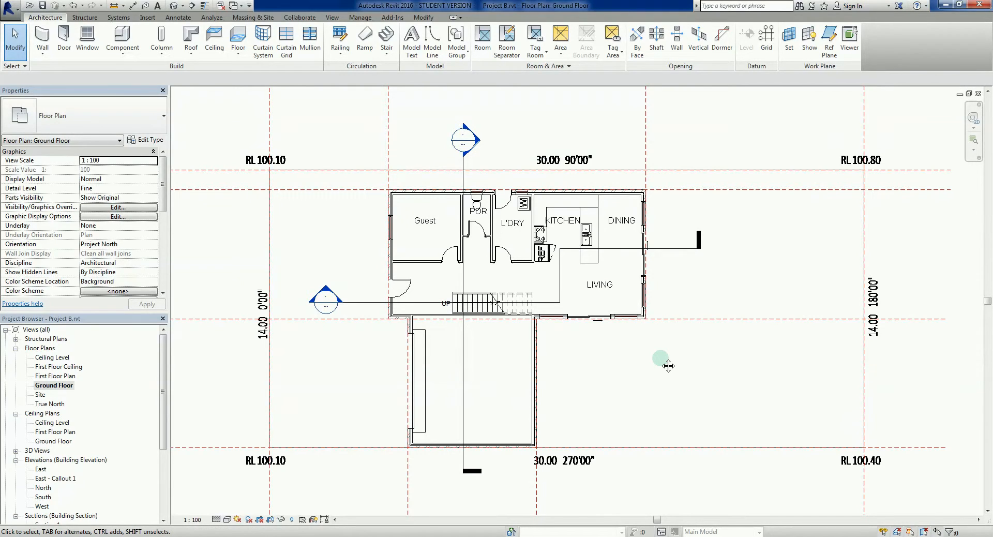
pyautogui.moveTo(661, 362)
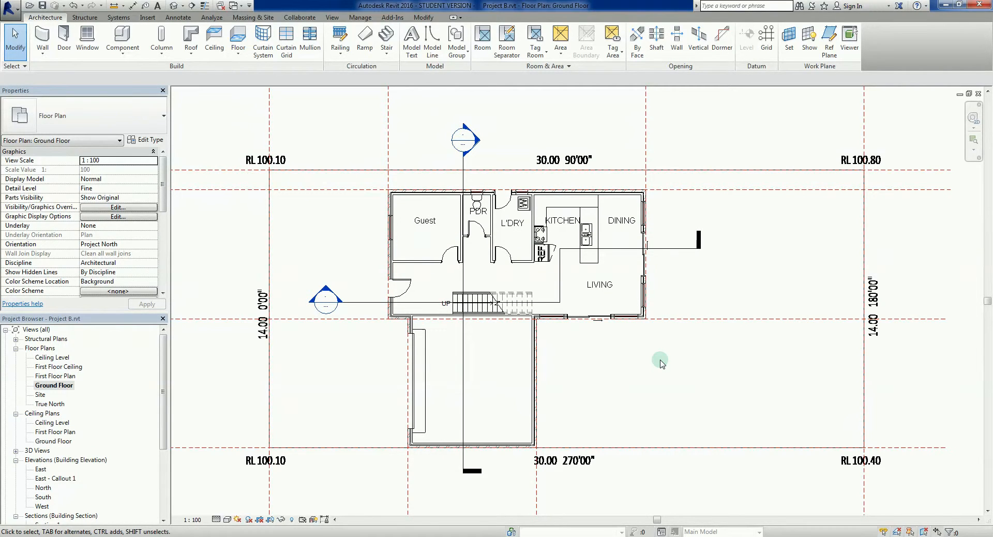
pyautogui.moveTo(655, 372)
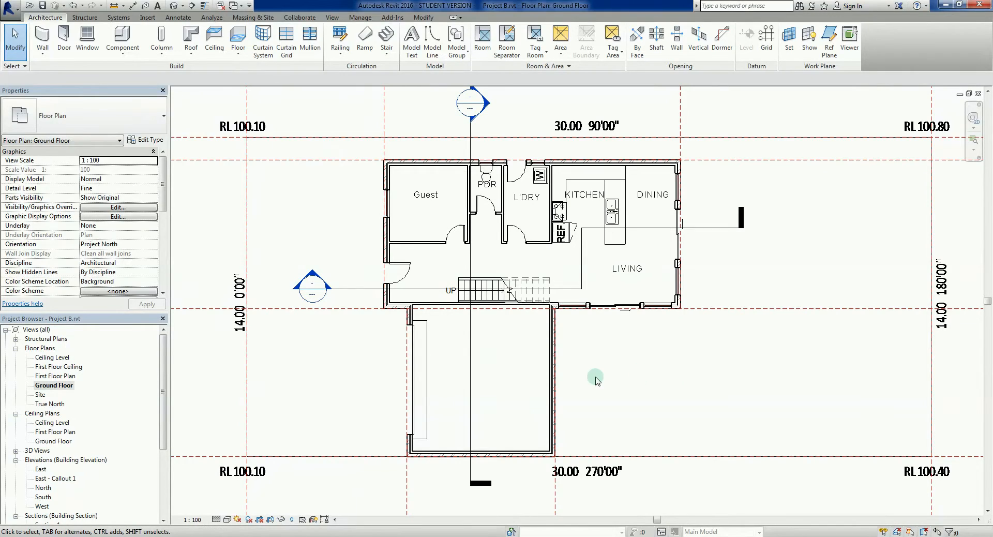
pyautogui.moveTo(607, 379)
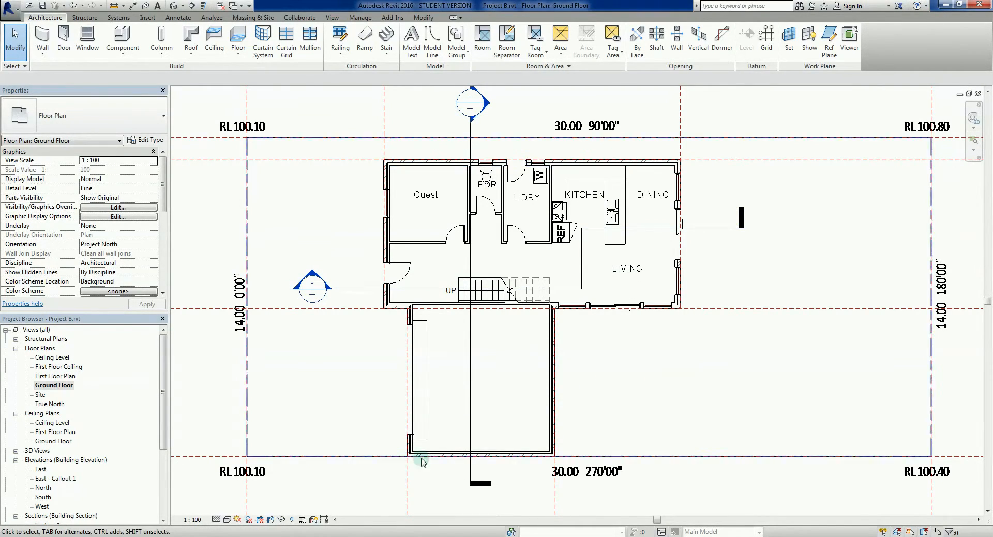
pyautogui.moveTo(426, 258)
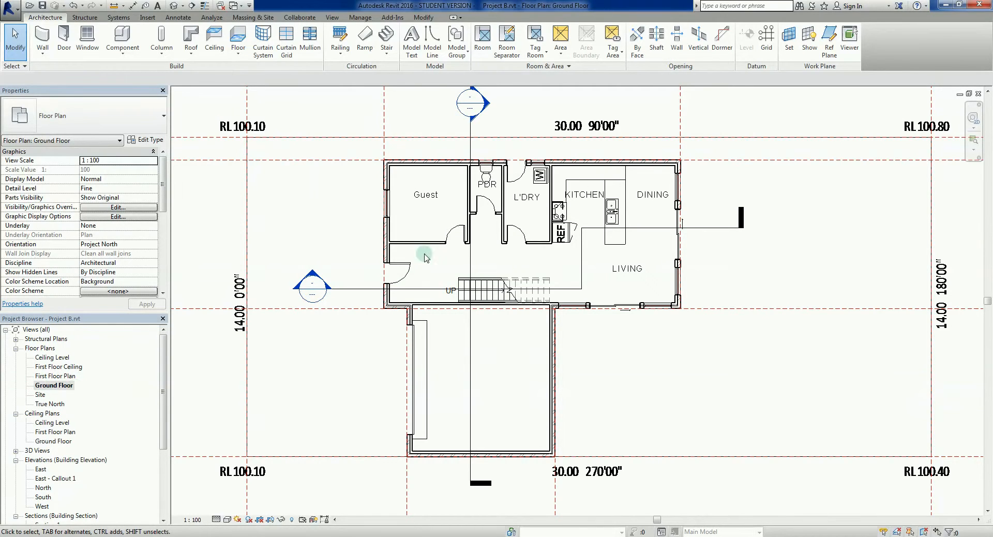
pyautogui.moveTo(508, 409)
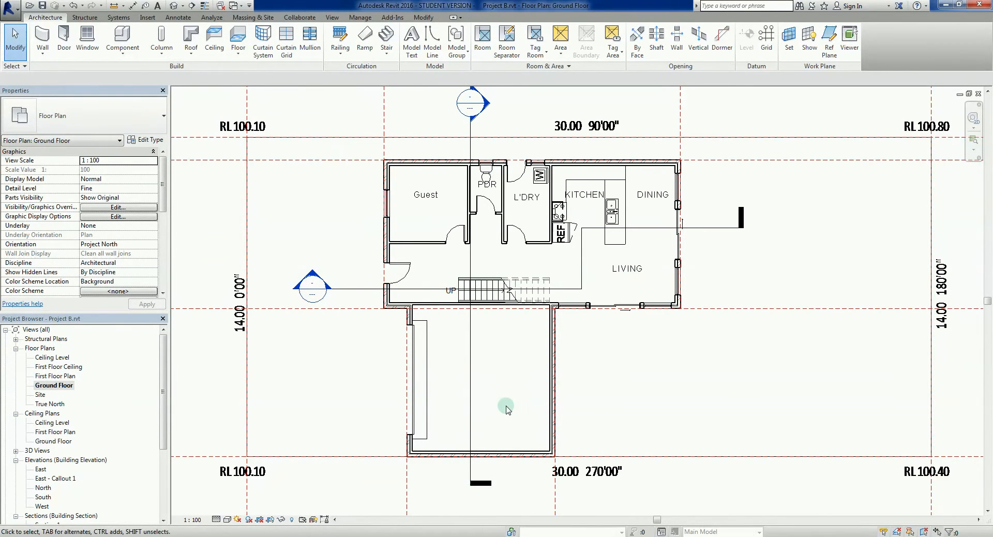
pyautogui.moveTo(138, 387)
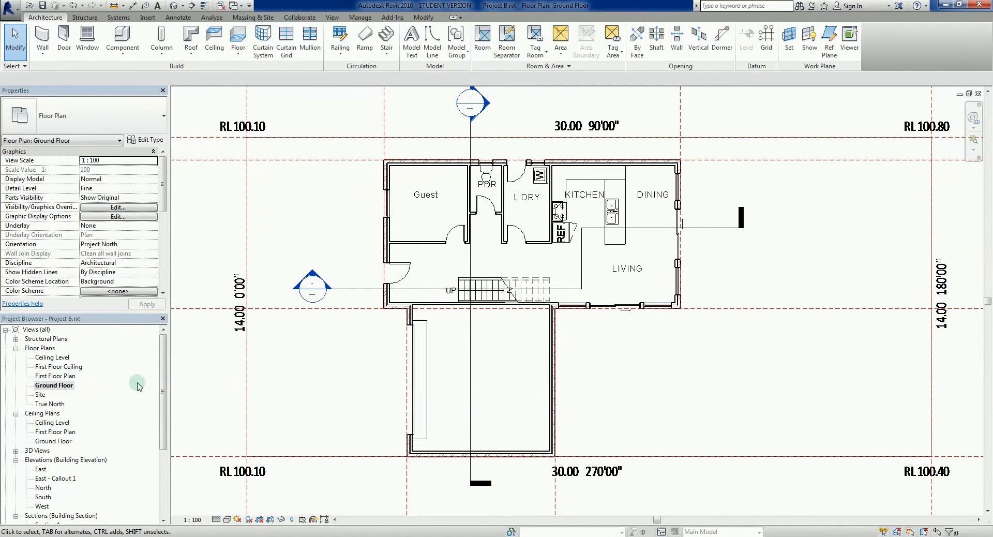
pyautogui.moveTo(765, 172)
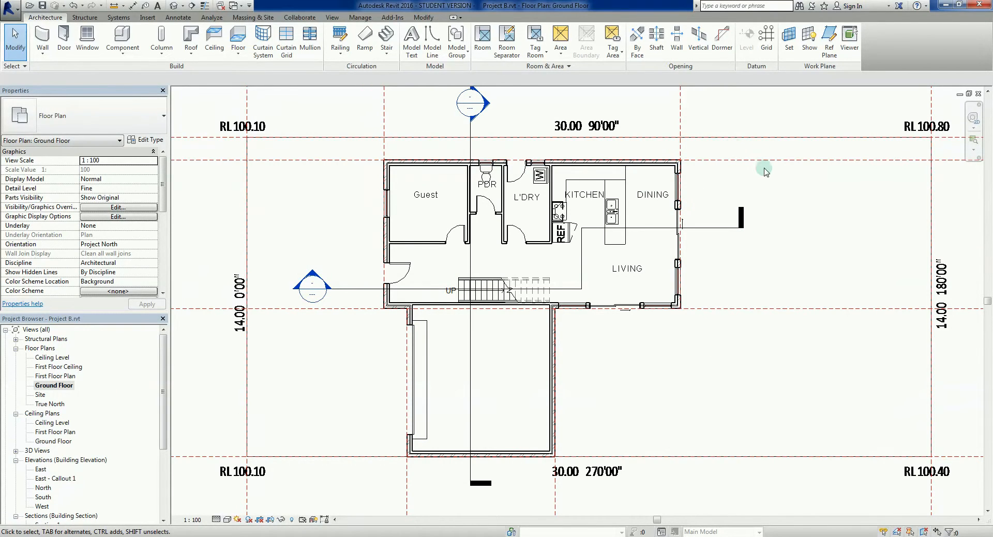
pyautogui.moveTo(714, 335)
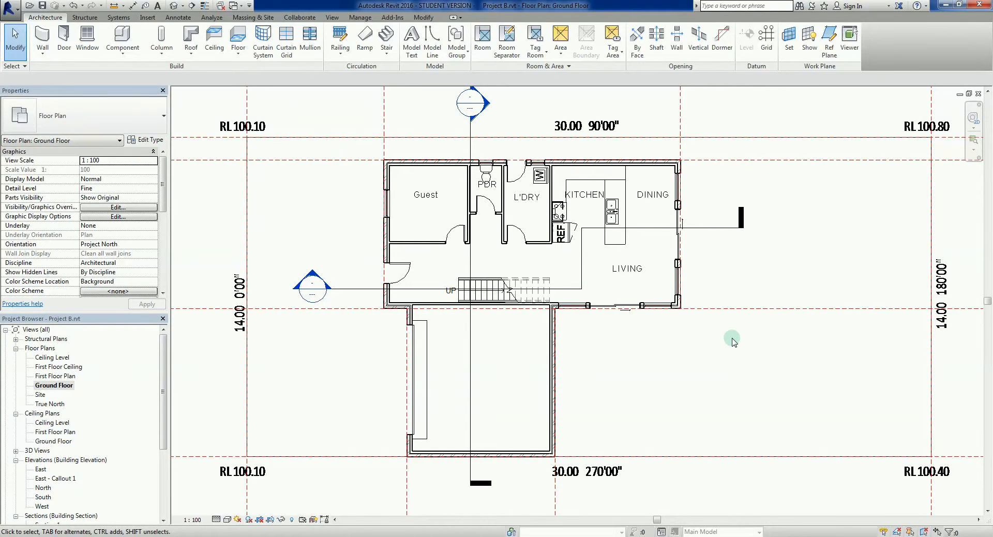
pyautogui.moveTo(780, 362)
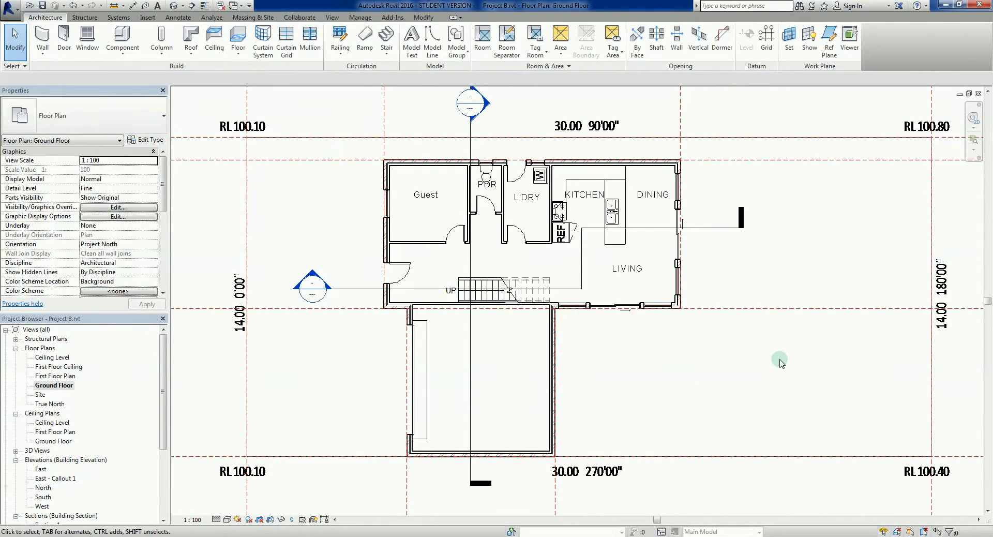
pyautogui.moveTo(765, 367)
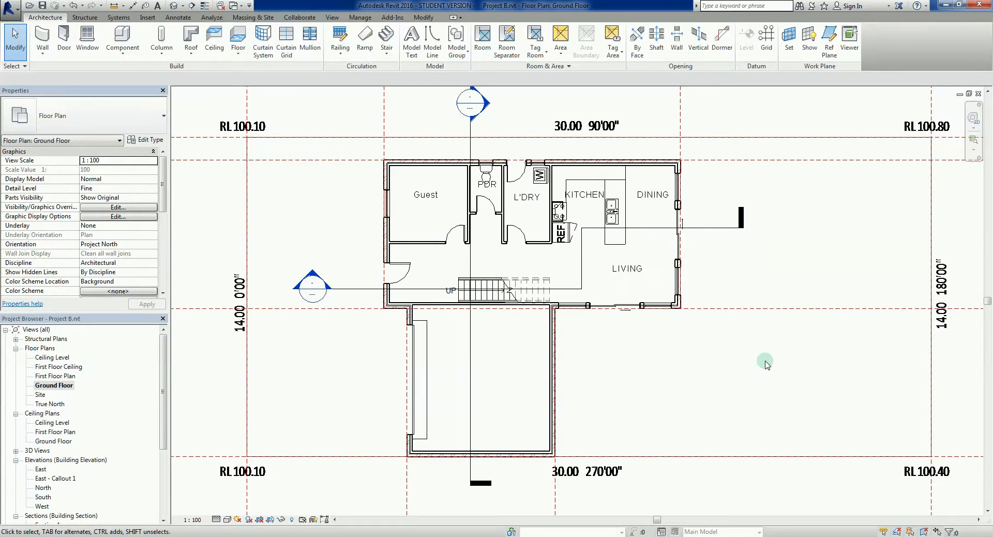
pyautogui.moveTo(101, 534)
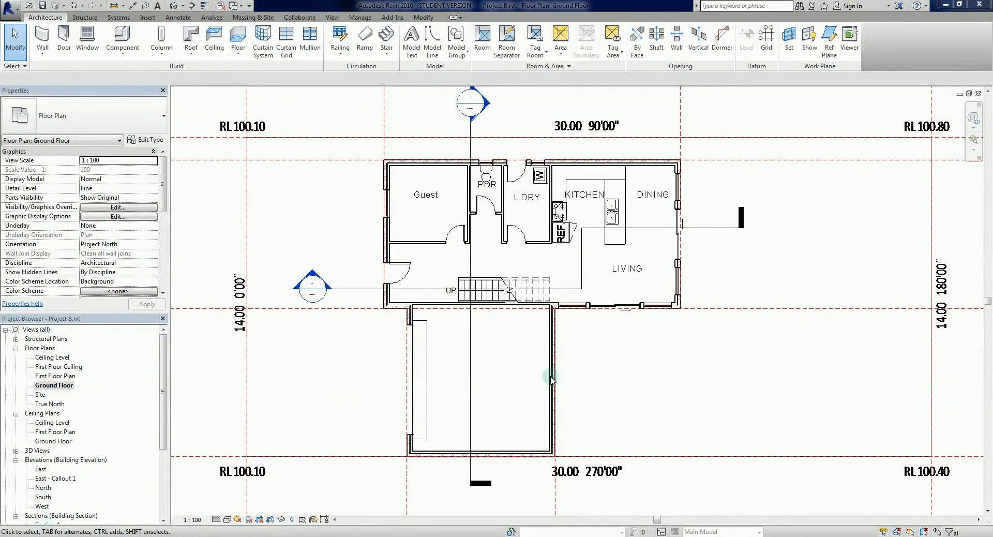
pyautogui.moveTo(692, 368)
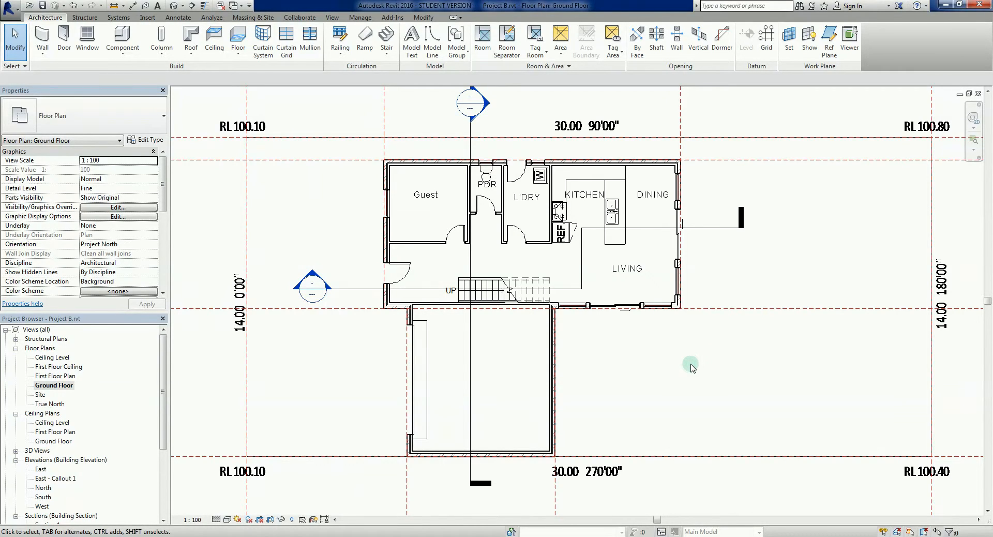
pyautogui.moveTo(661, 363)
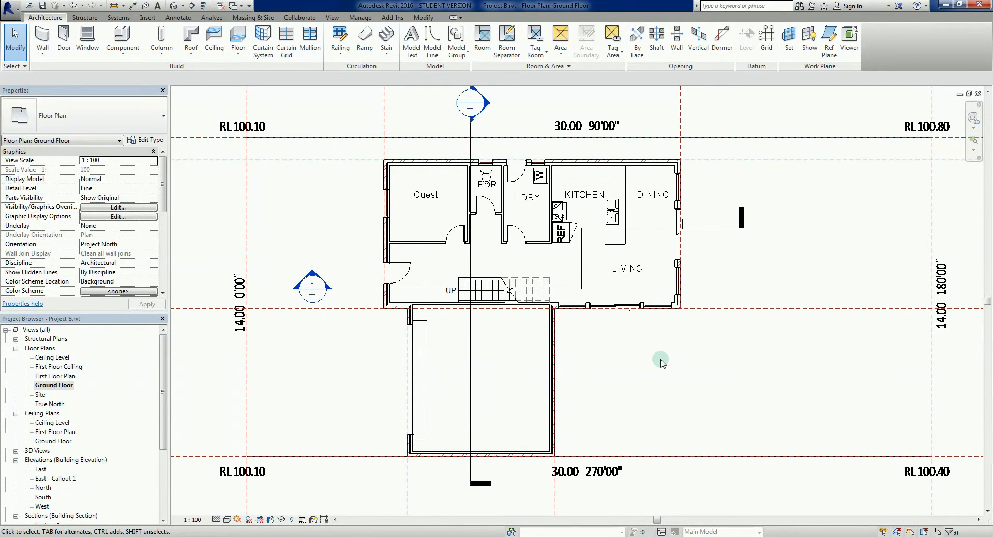
pyautogui.moveTo(342, 366)
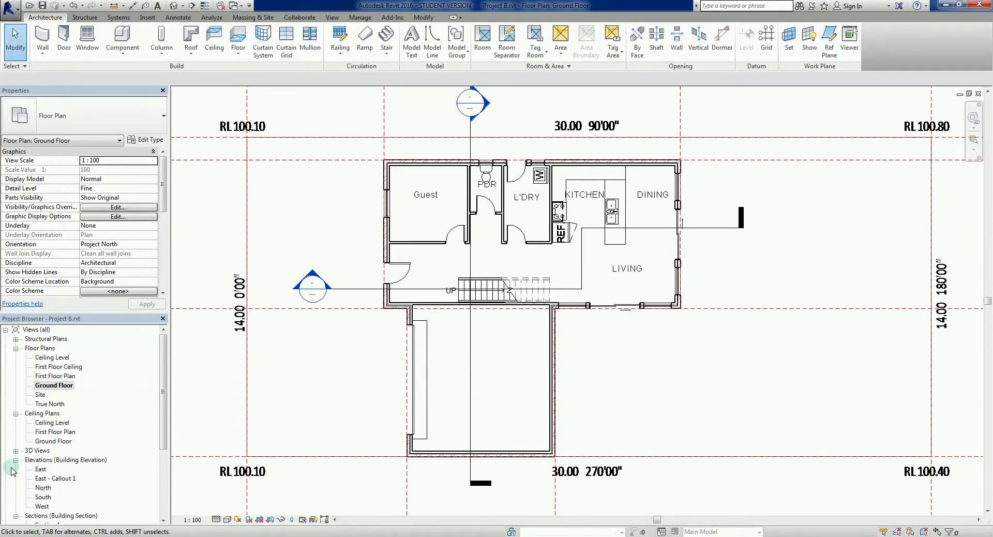
pyautogui.moveTo(16, 456)
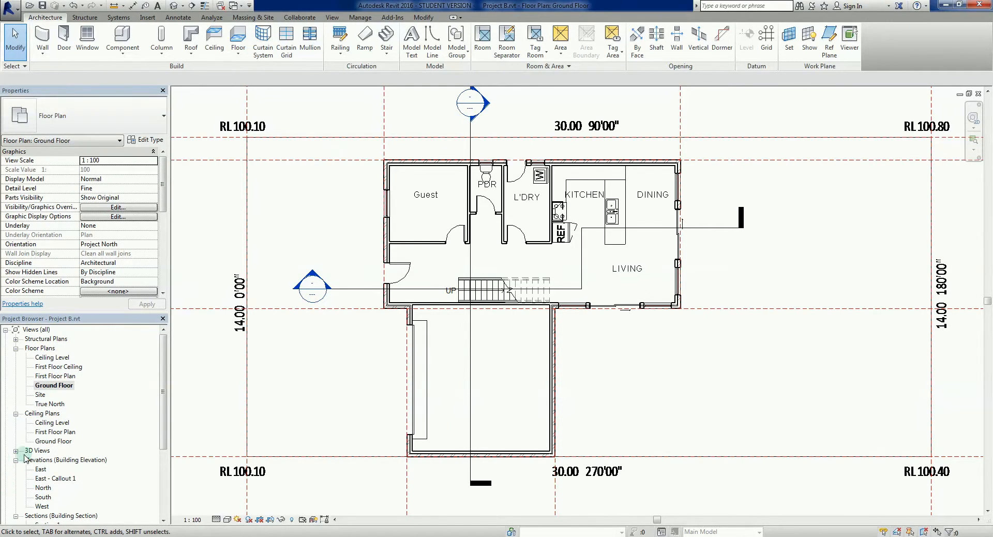
# Open First Floor Plan from the Project Browser and review the upper-level rooms and stair.
pyautogui.doubleClick(56, 376)
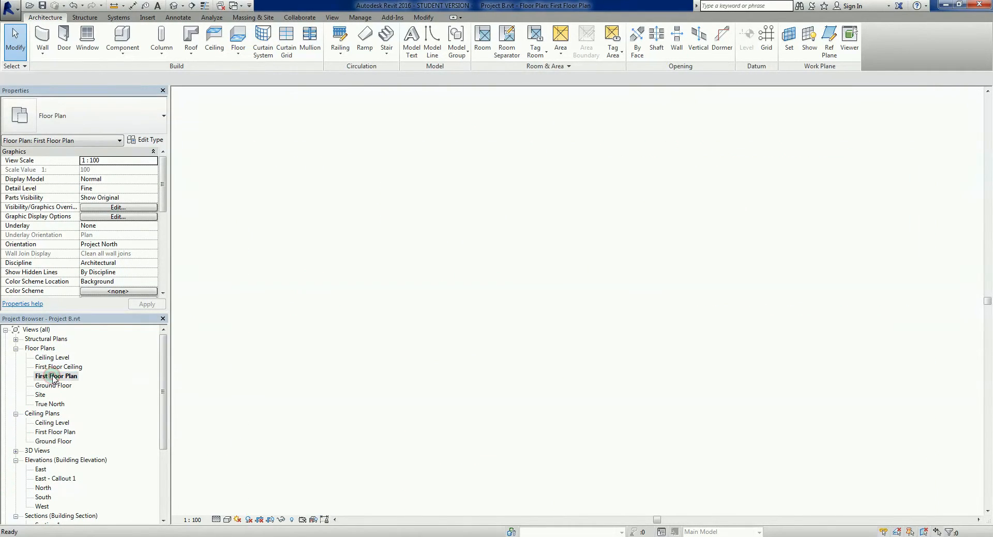
pyautogui.doubleClick(56, 376)
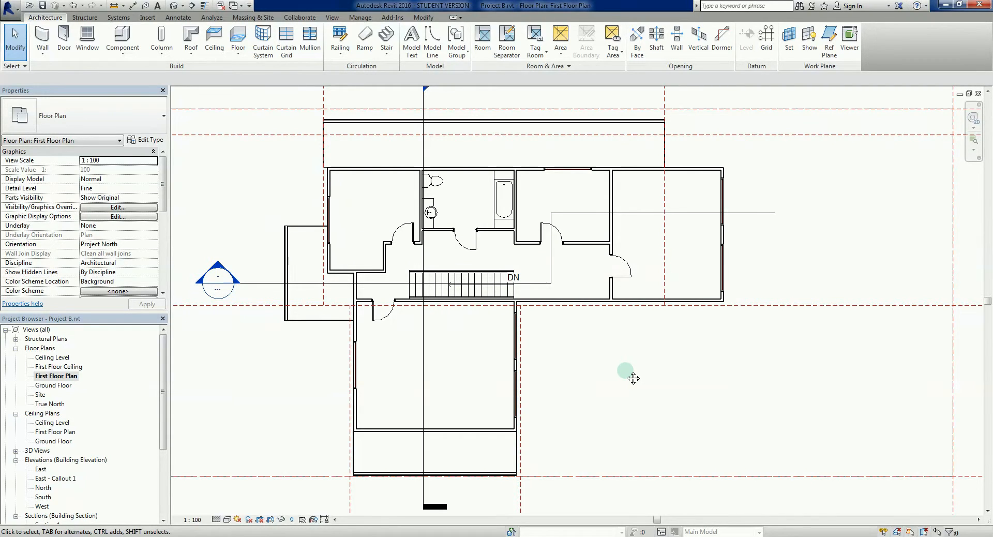
pyautogui.moveTo(610, 349)
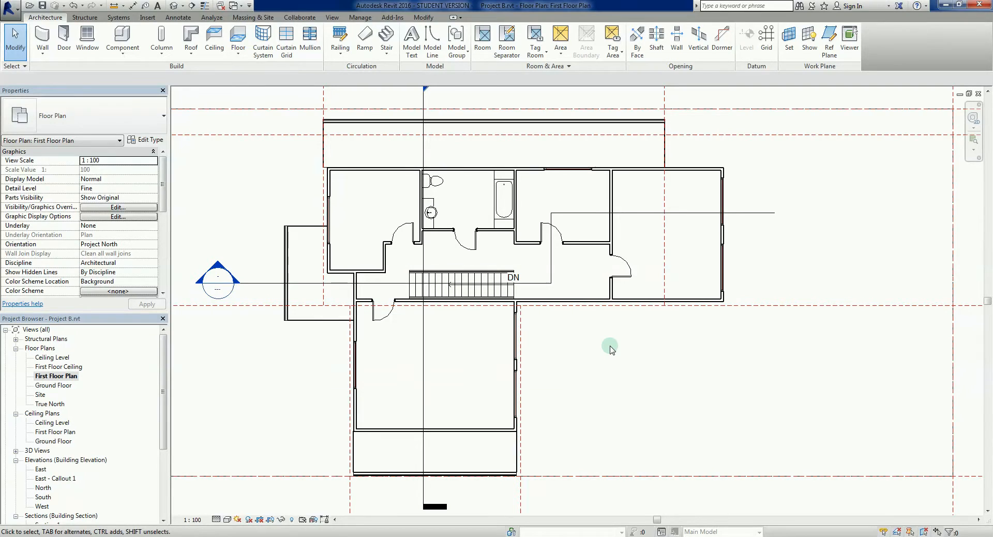
pyautogui.moveTo(613, 357)
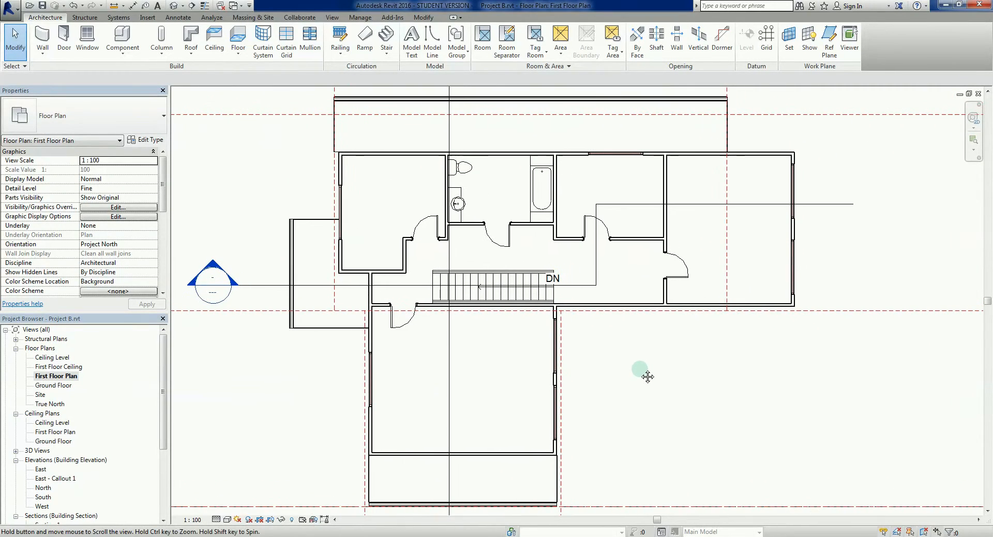
pyautogui.click(771, 156)
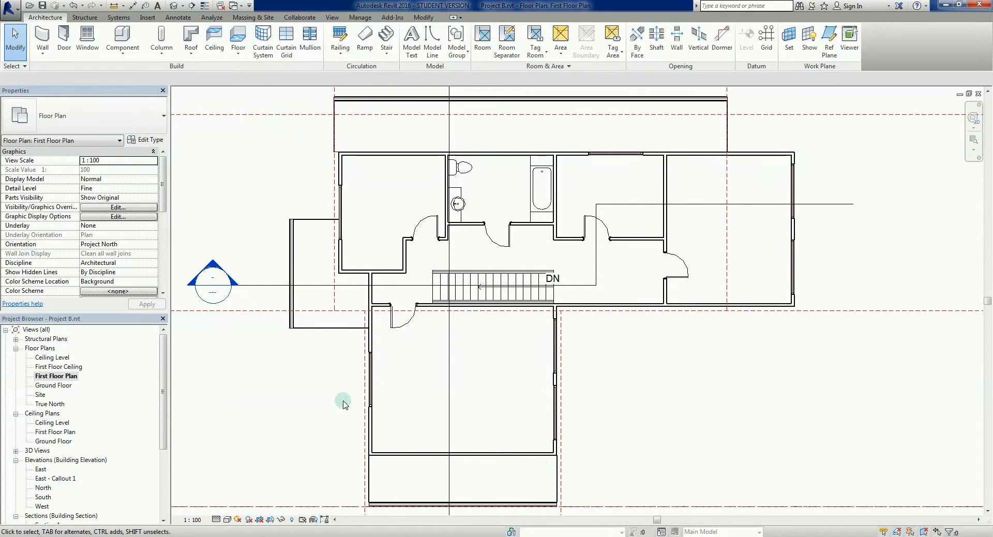
pyautogui.click(435, 121)
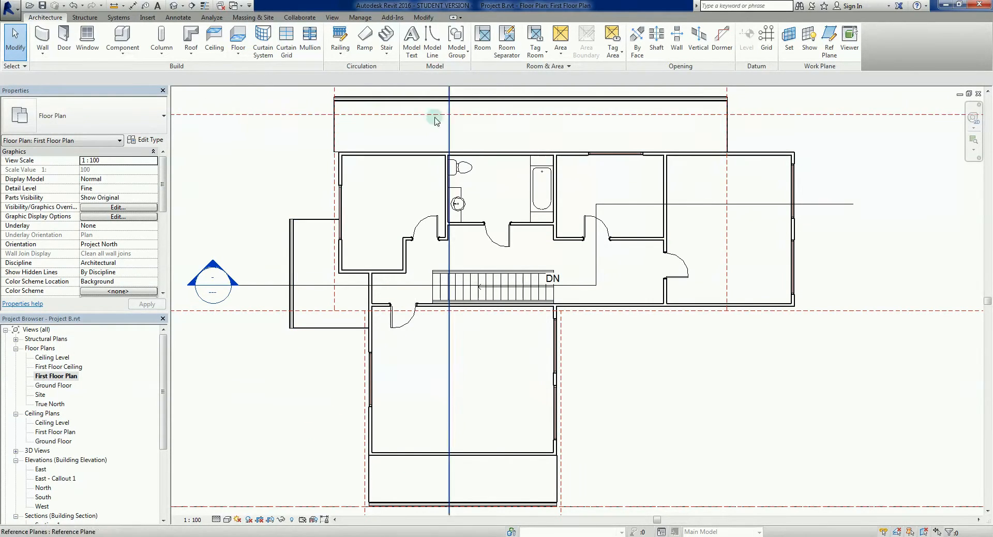
pyautogui.click(721, 404)
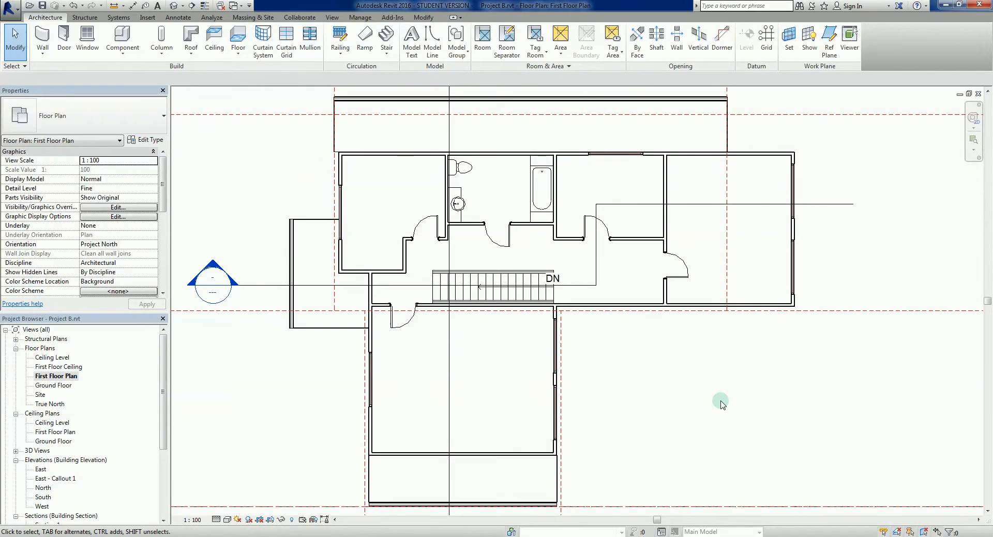
pyautogui.moveTo(699, 407)
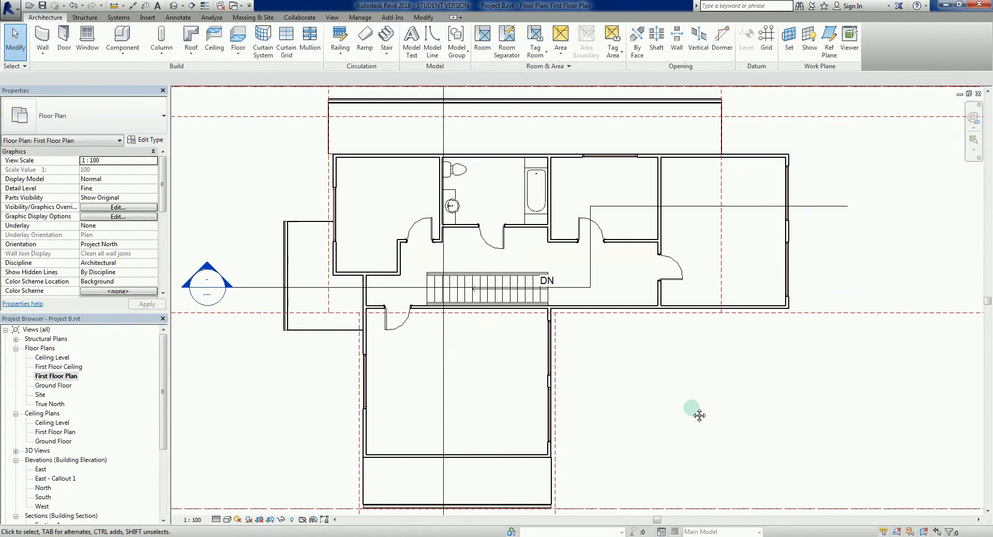
pyautogui.moveTo(694, 412)
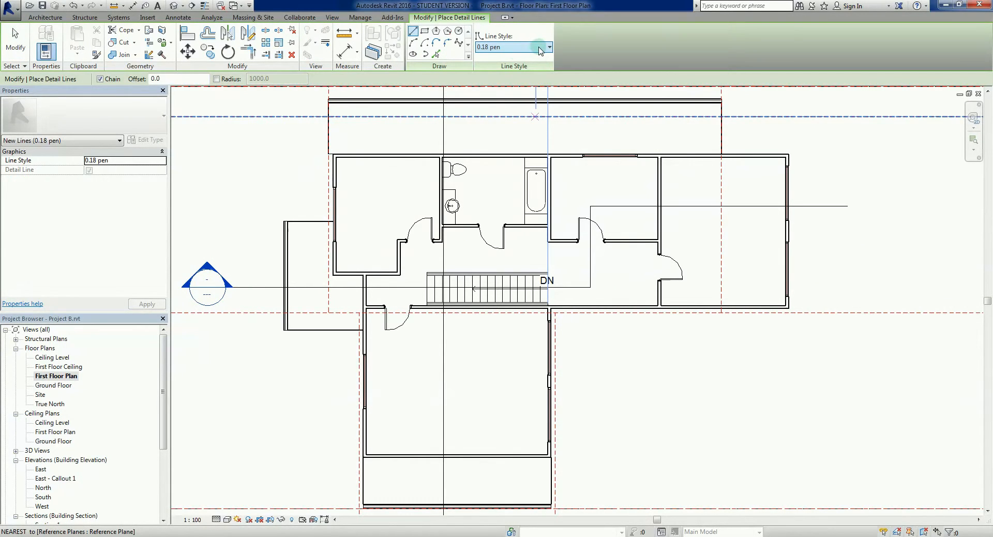
# Choose Dash - 0.25 pen as the line style for new detail lines.
pyautogui.click(539, 47)
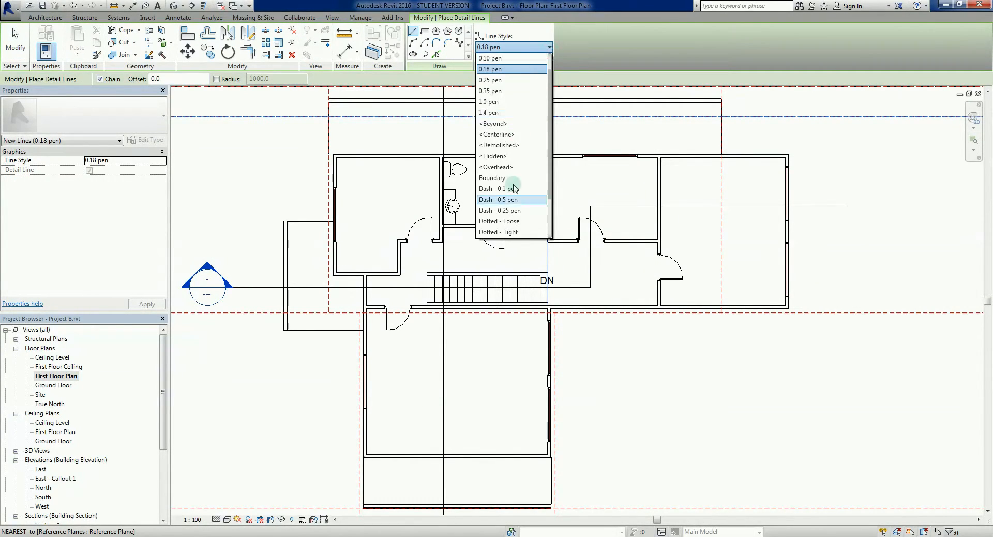
pyautogui.moveTo(505, 221)
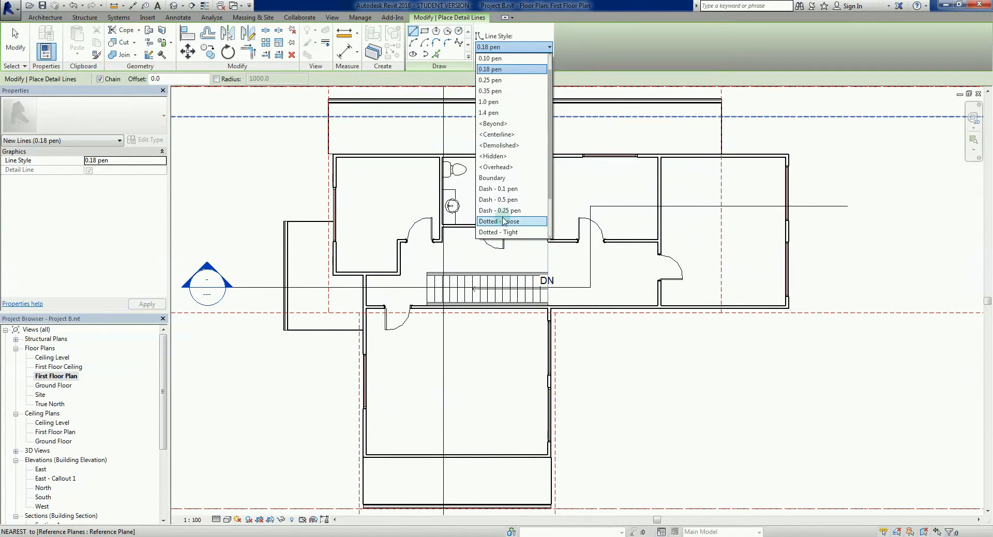
pyautogui.moveTo(511, 189)
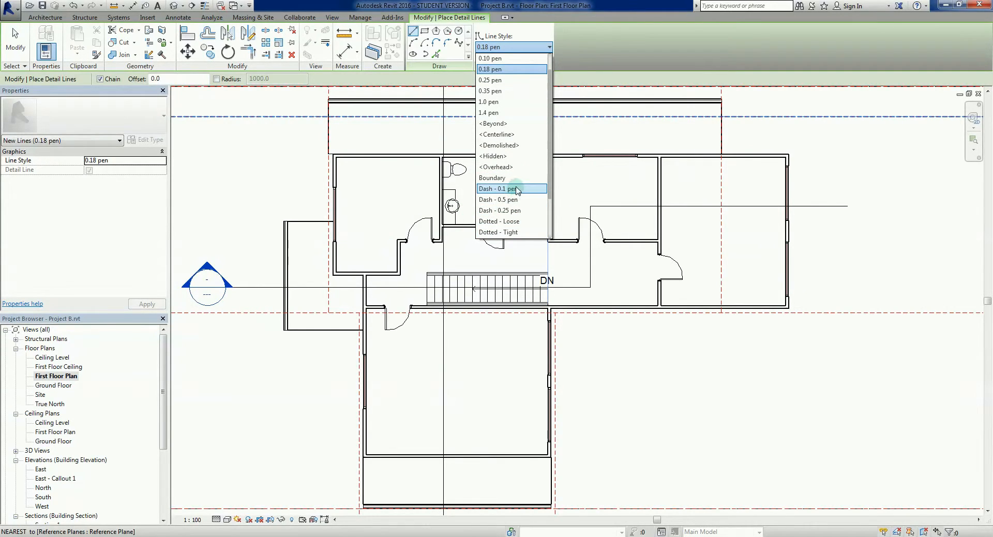
pyautogui.moveTo(512, 210)
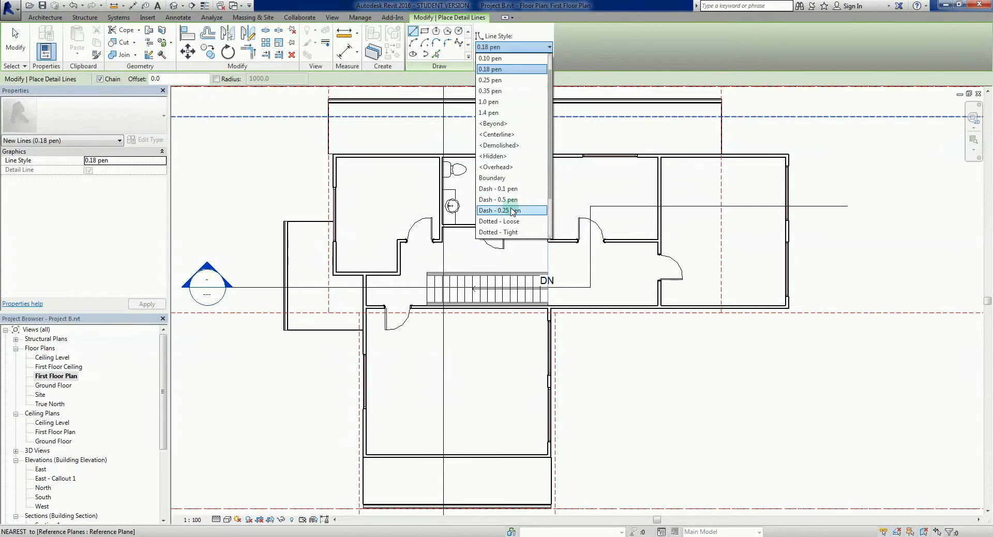
pyautogui.click(505, 209)
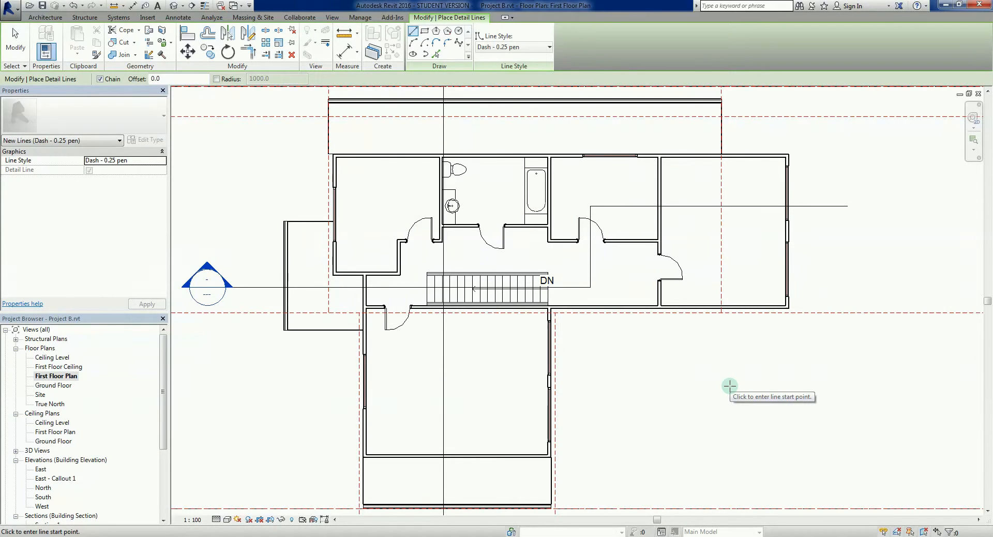
pyautogui.moveTo(351, 180)
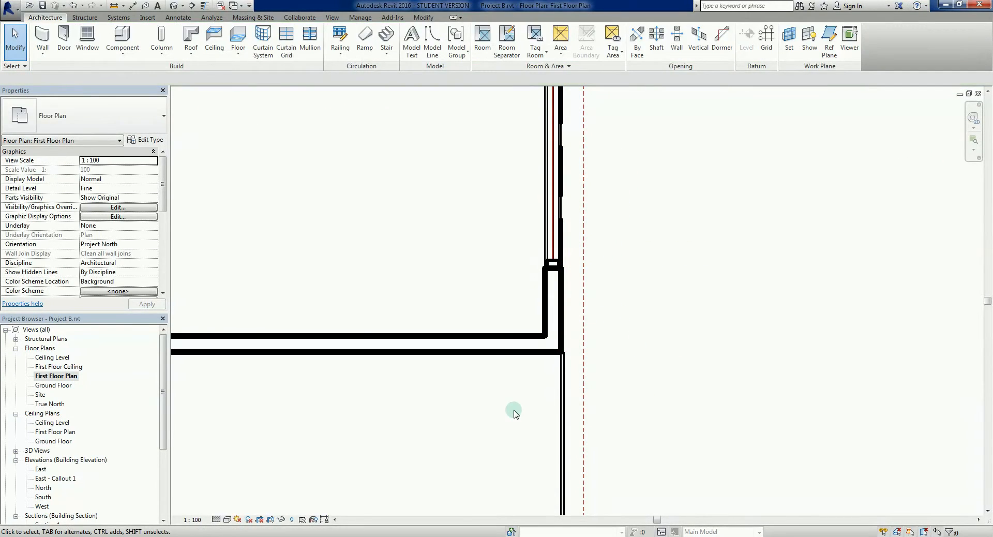
# End the detail line command, returning the First Floor Plan to idle.
pyautogui.click(512, 350)
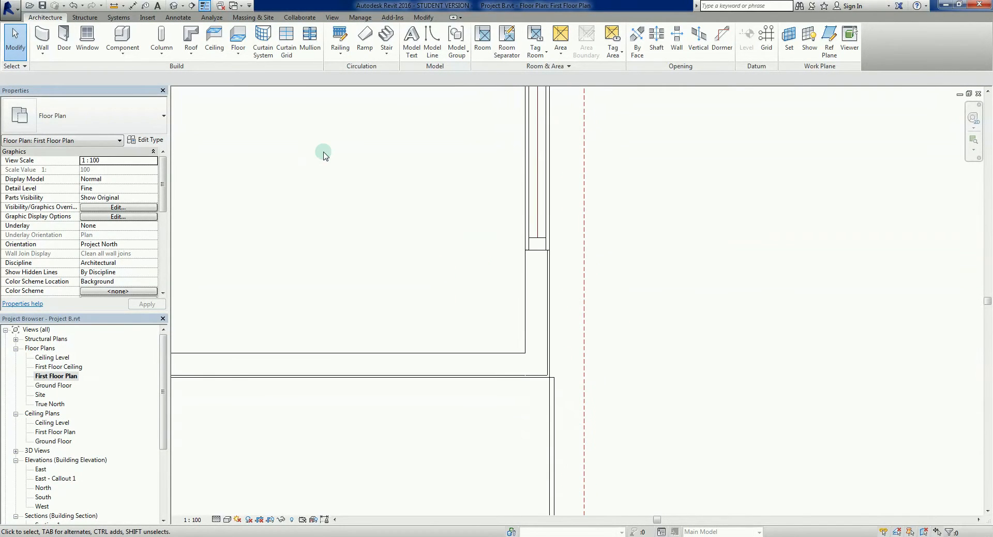
pyautogui.moveTo(84, 17)
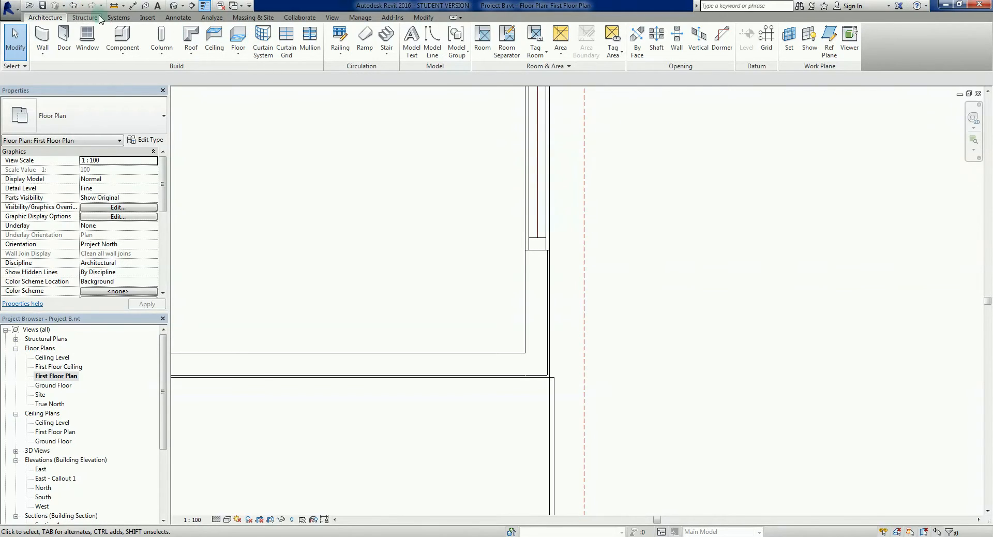
pyautogui.click(84, 5)
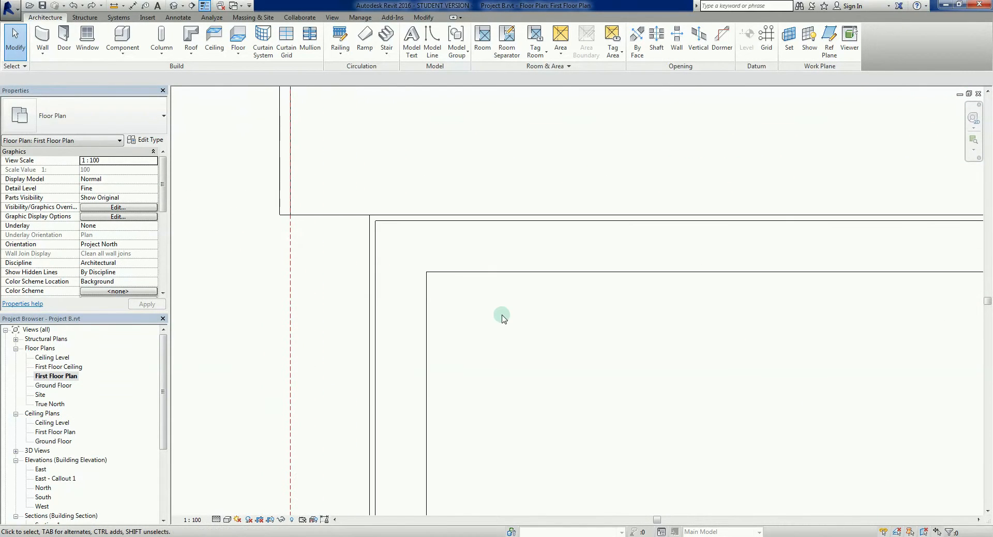
pyautogui.moveTo(493, 279)
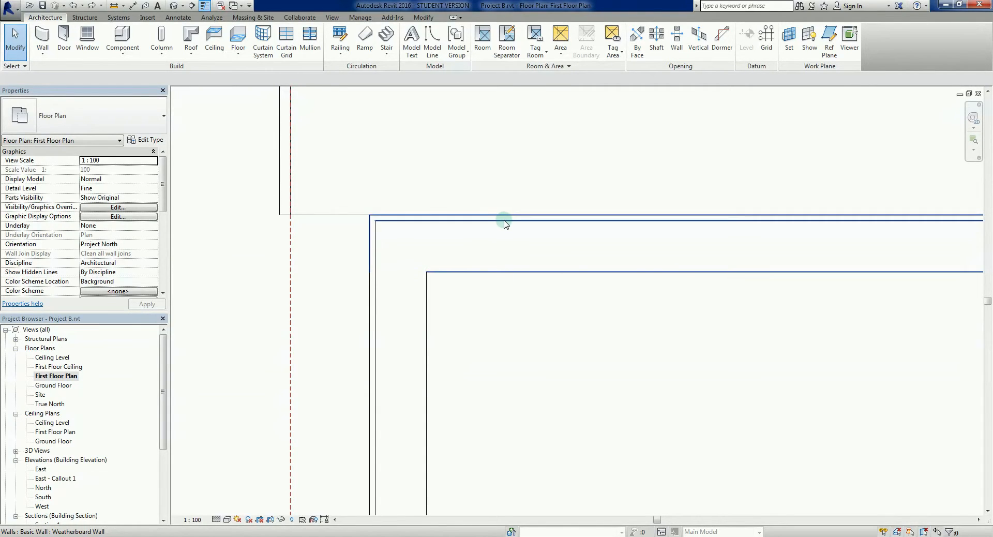
pyautogui.moveTo(504, 226)
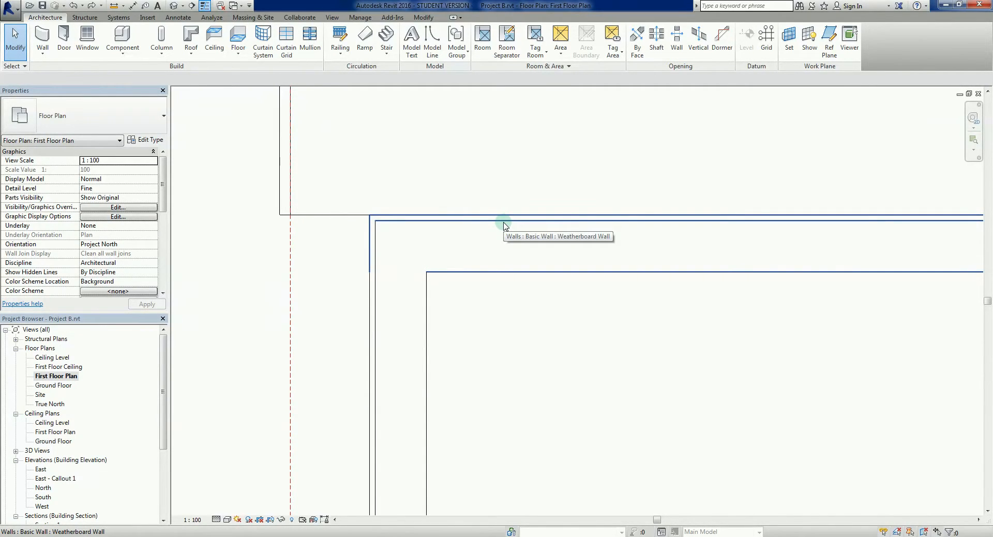
pyautogui.moveTo(399, 221)
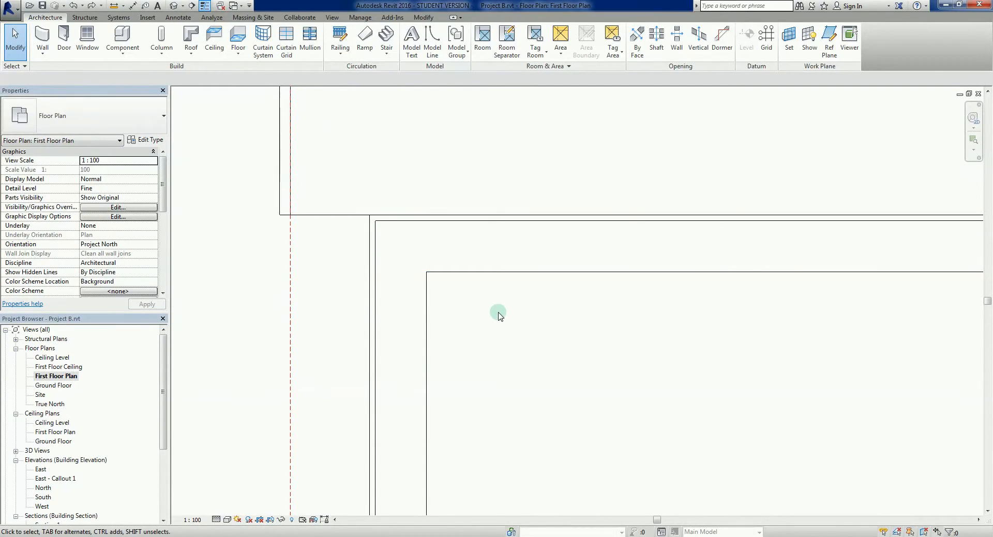
pyautogui.moveTo(413, 332)
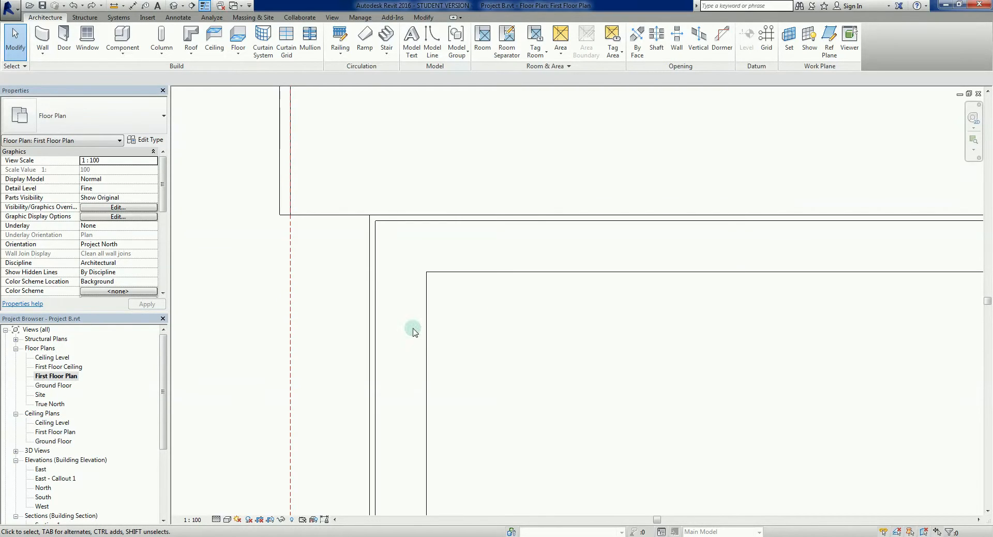
pyautogui.moveTo(446, 313)
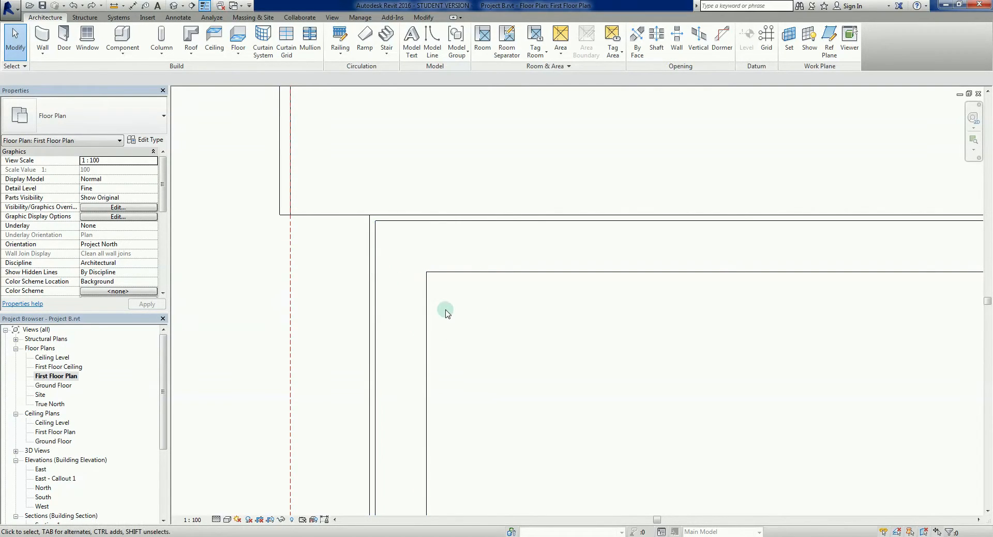
pyautogui.moveTo(443, 311)
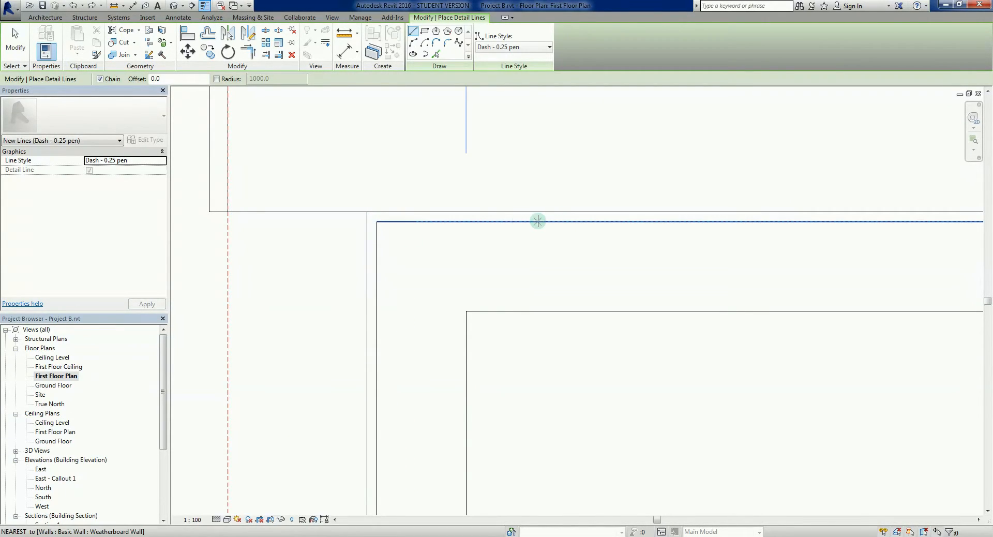
# Use Pick Lines to trace dashed detail lines along the upper and lower outer wall edges.
pyautogui.click(435, 54)
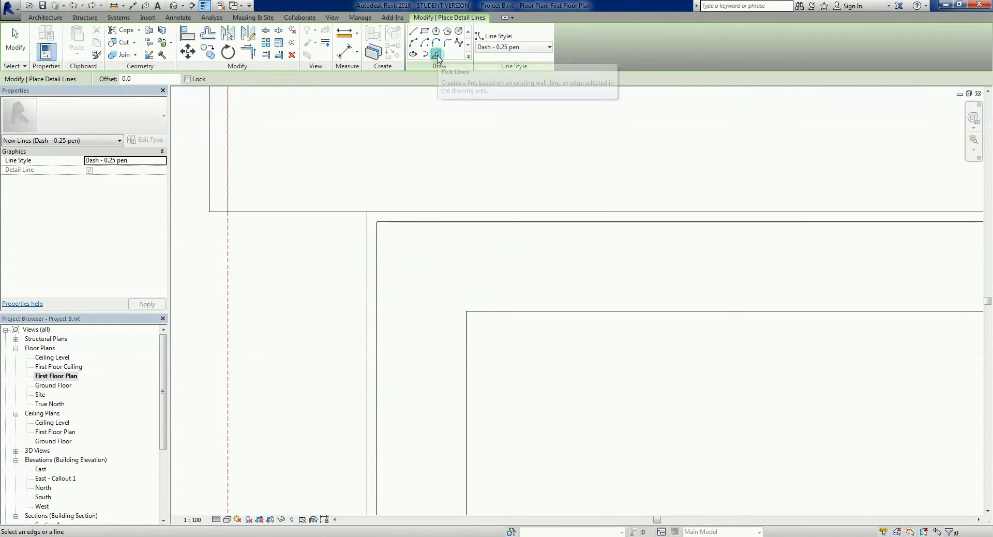
pyautogui.moveTo(579, 222)
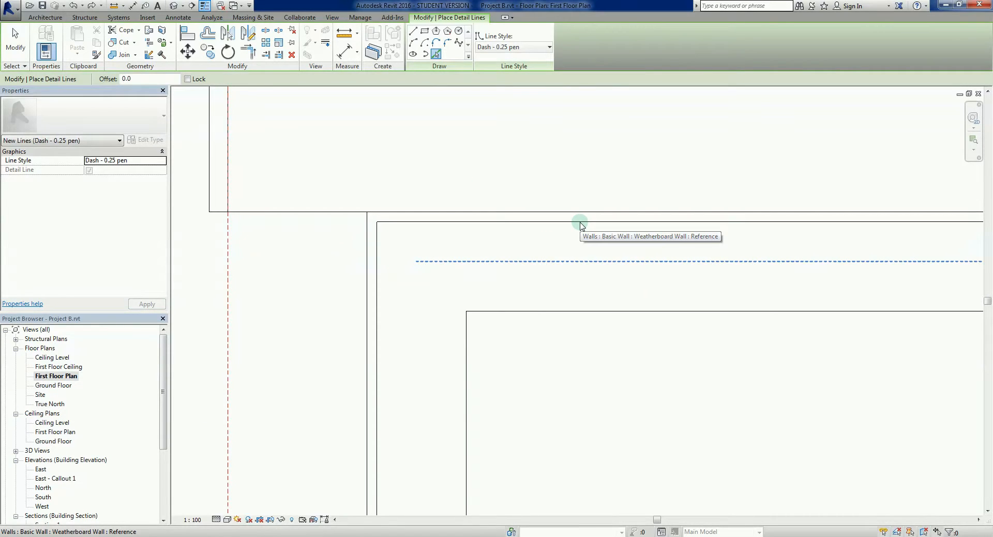
pyautogui.moveTo(413, 31)
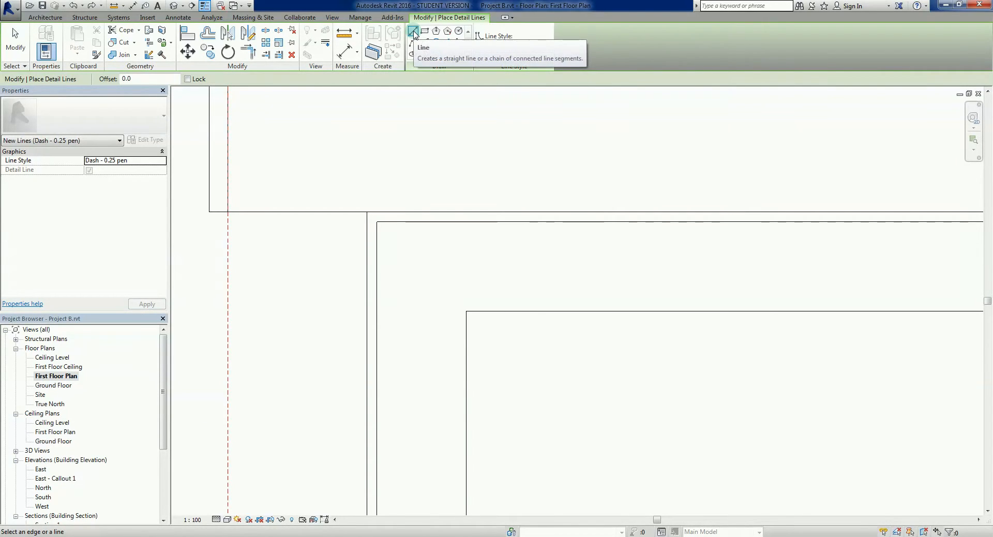
pyautogui.click(413, 31)
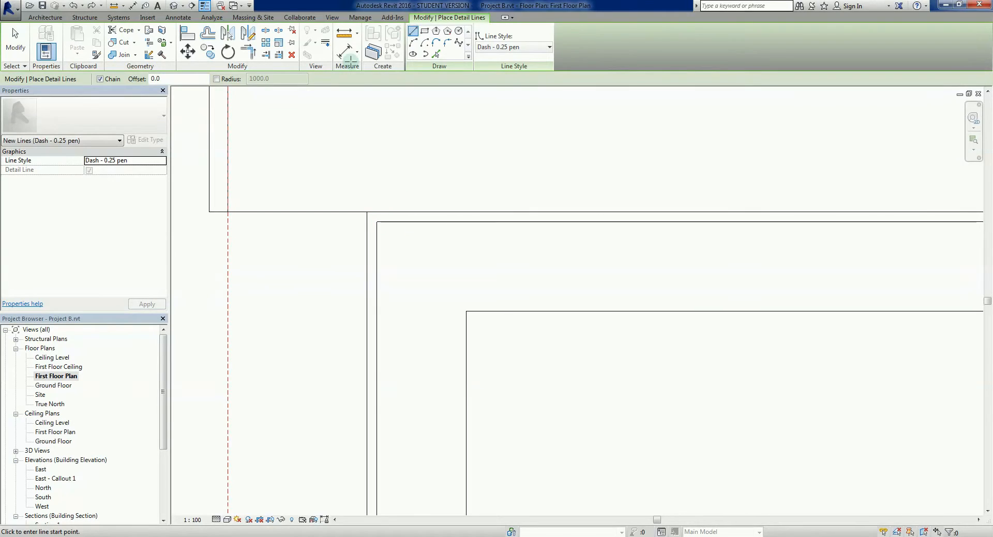
pyautogui.click(436, 54)
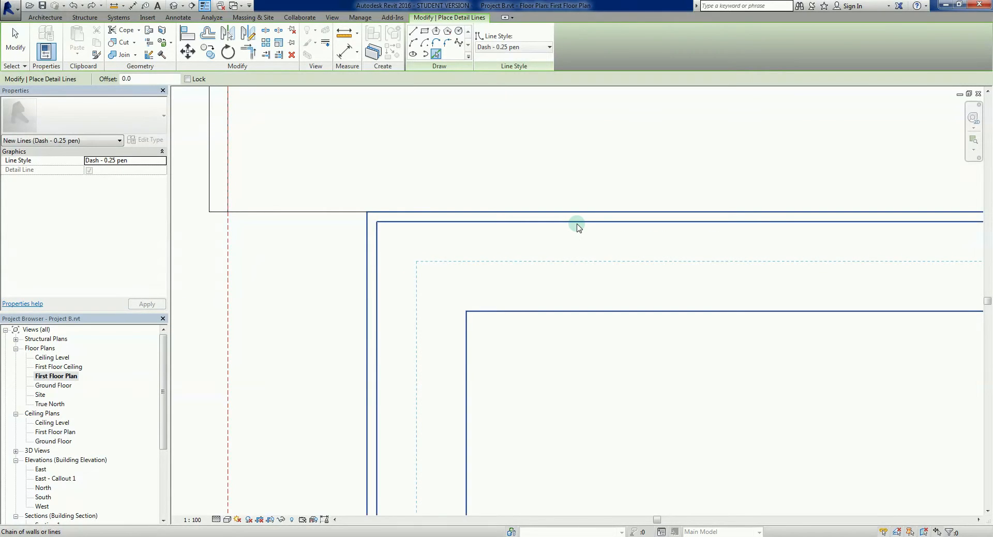
pyautogui.moveTo(576, 227)
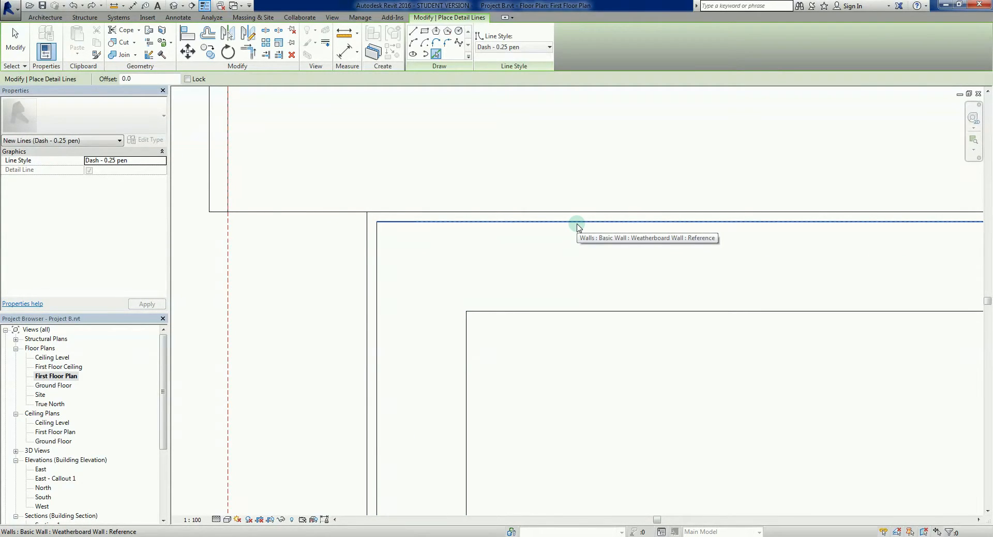
pyautogui.click(576, 224)
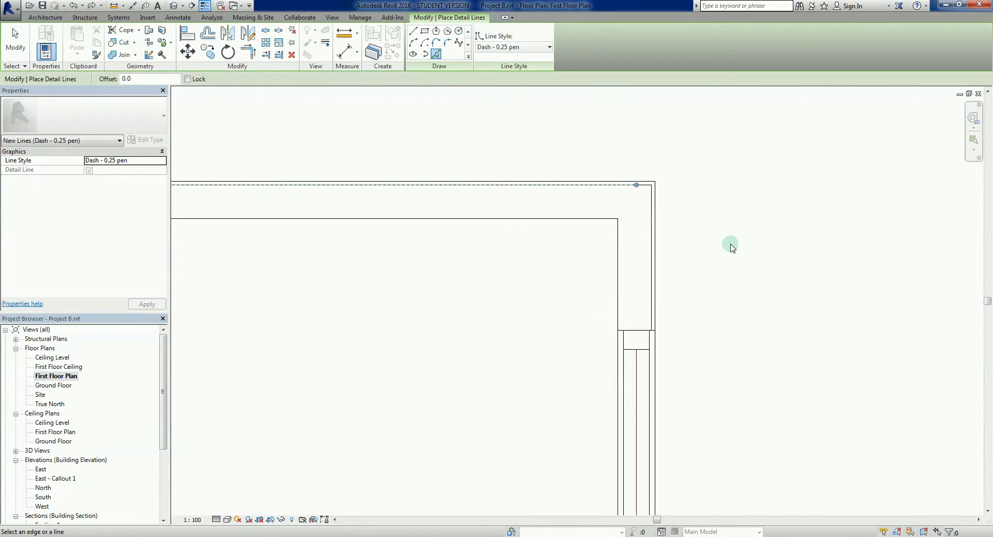
pyautogui.moveTo(602, 202)
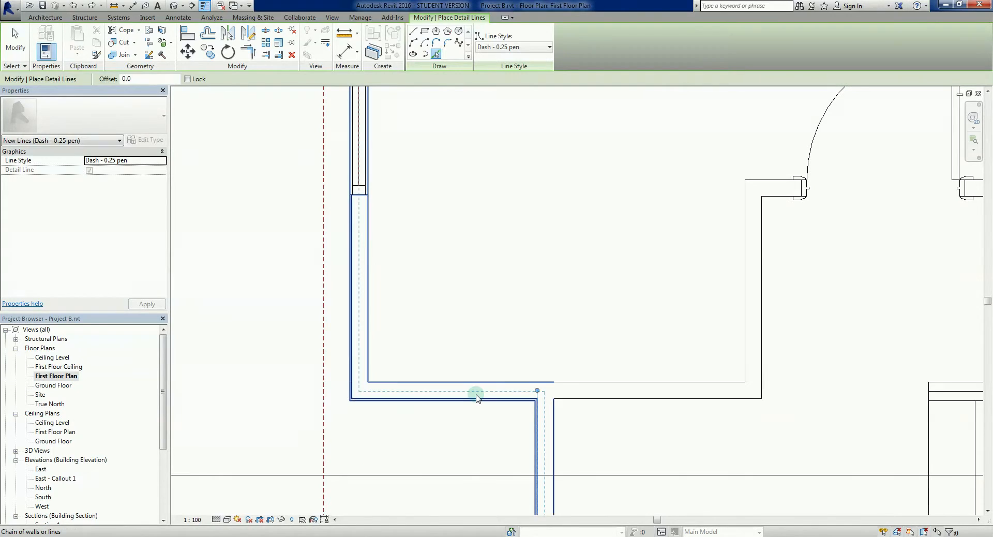
pyautogui.click(475, 397)
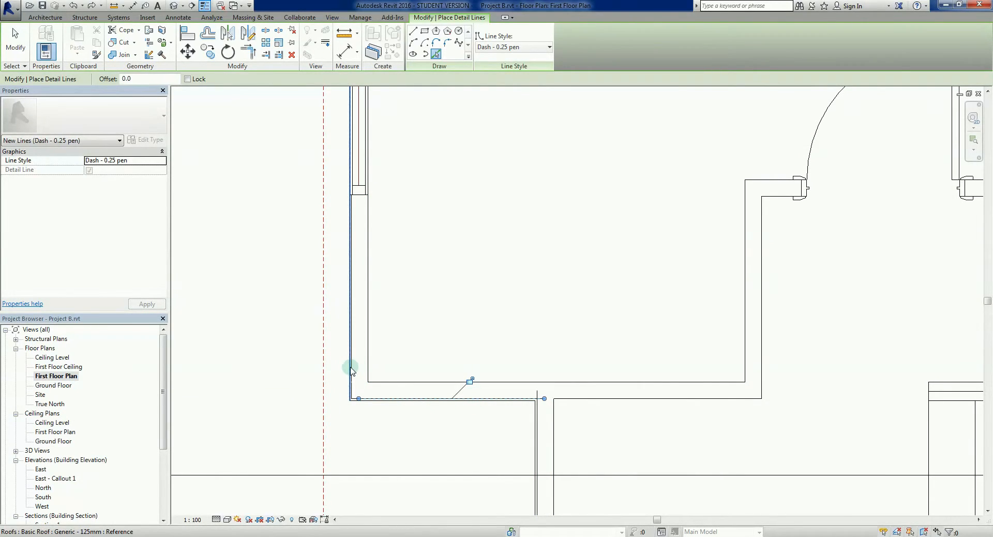
pyautogui.moveTo(353, 369)
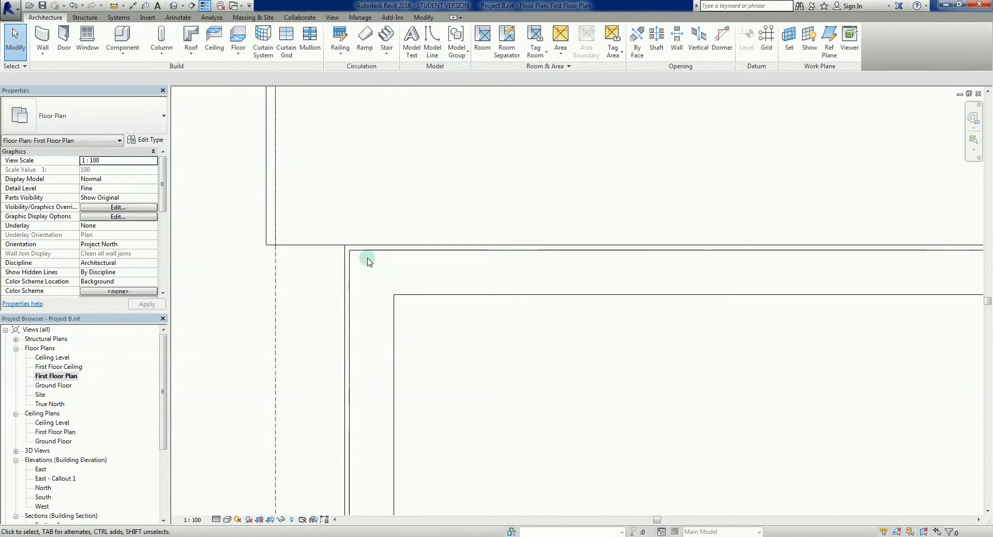
pyautogui.moveTo(419, 294)
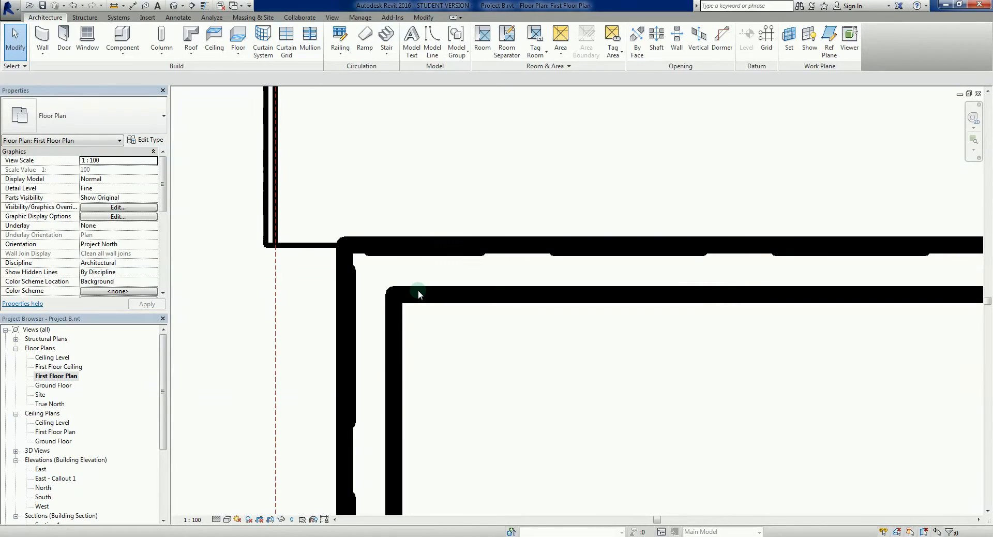
# Switch walls to thin lines and select one 15000 mm dashed outline line.
pyautogui.click(418, 293)
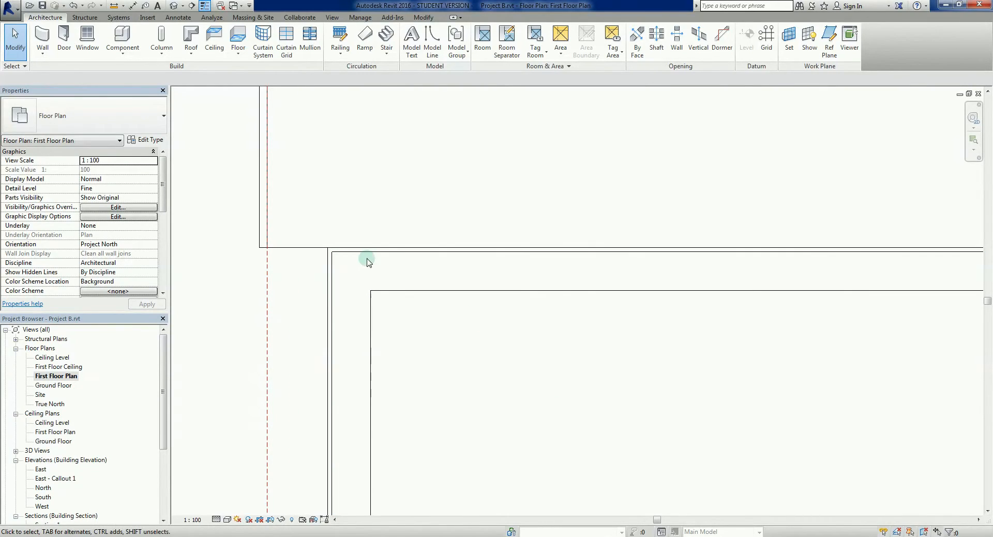
pyautogui.click(410, 254)
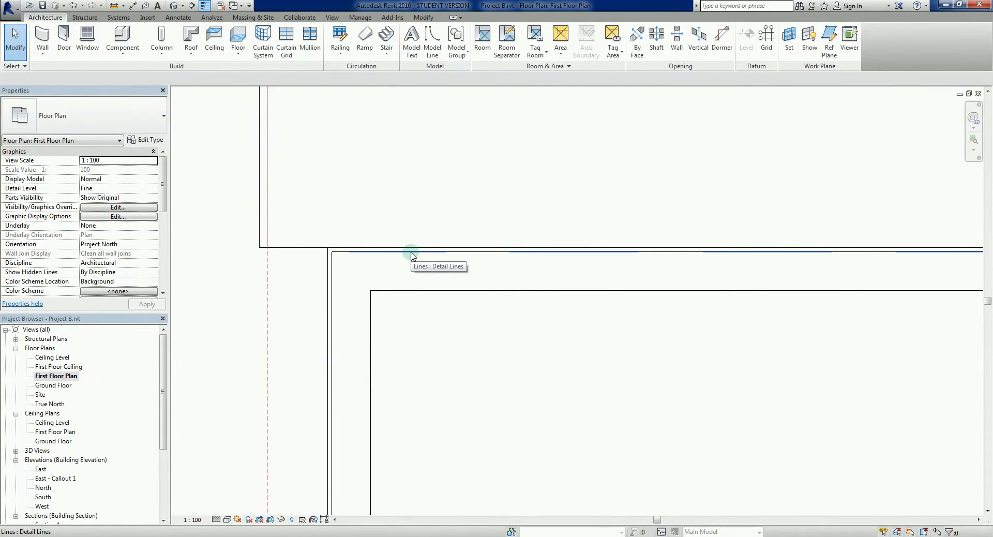
pyautogui.click(411, 252)
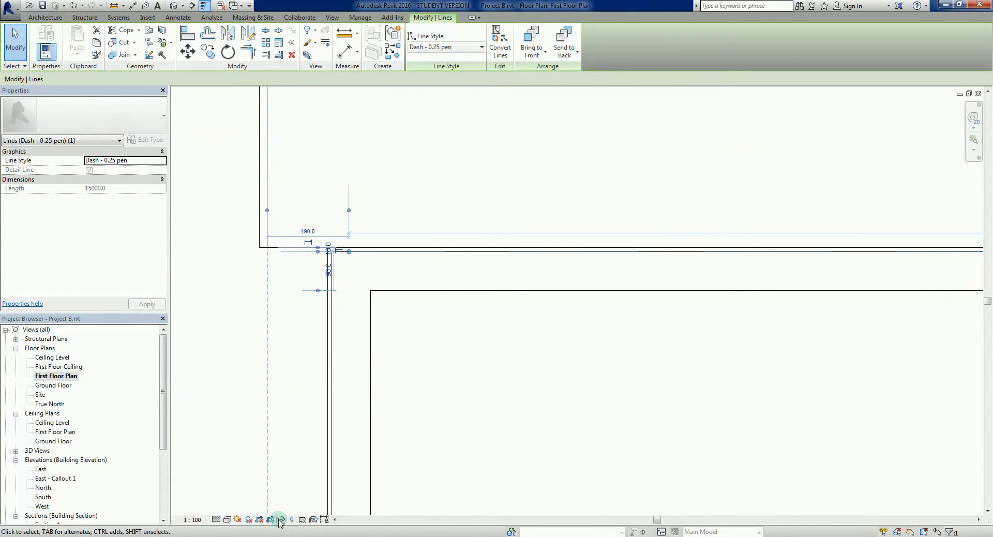
# Isolate Category so only the dashed detail lines remain visible in the view.
pyautogui.click(280, 520)
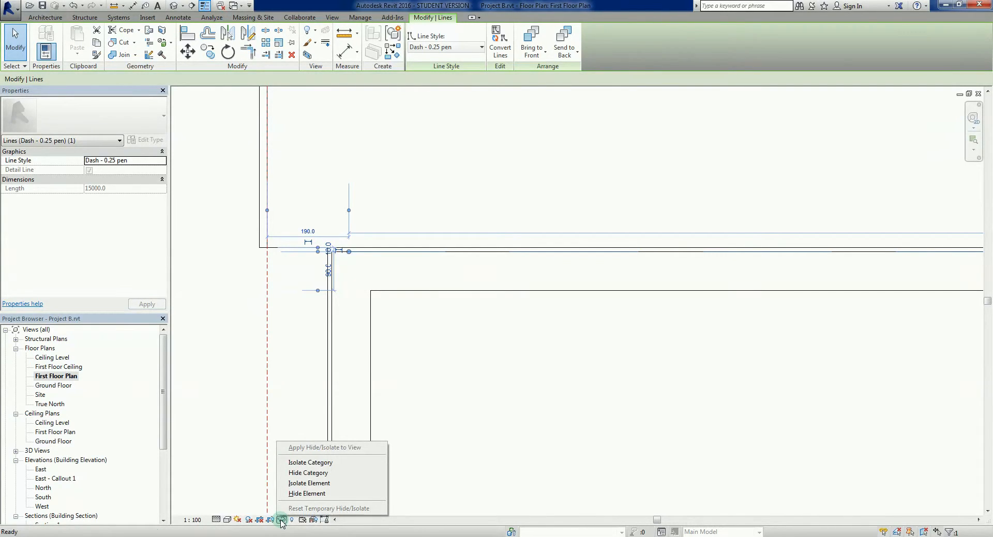
pyautogui.moveTo(330, 463)
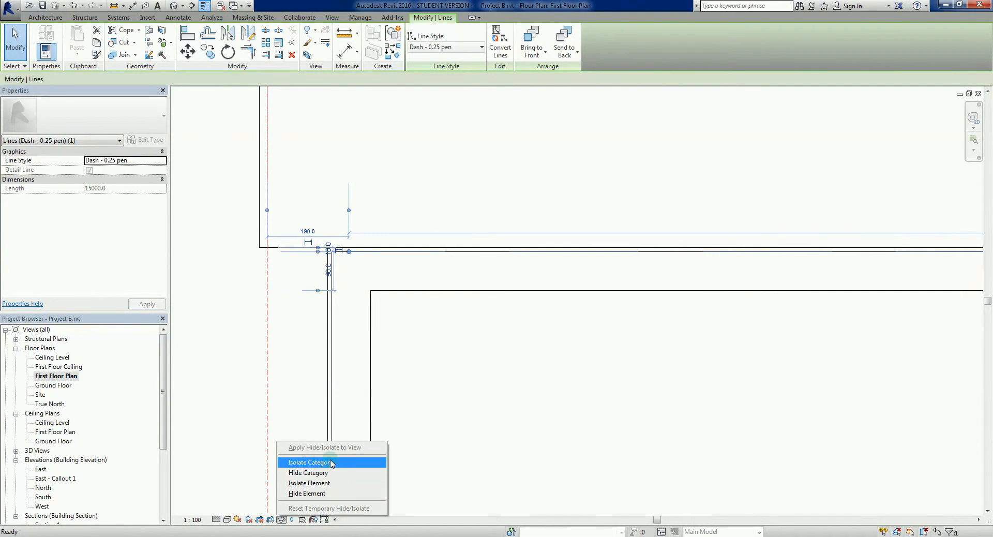
pyautogui.moveTo(342, 462)
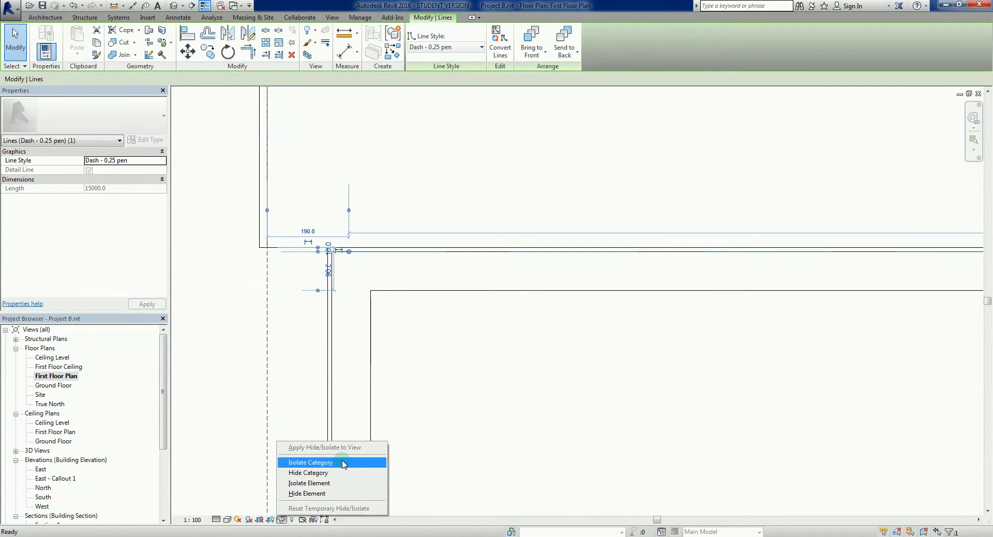
pyautogui.click(311, 462)
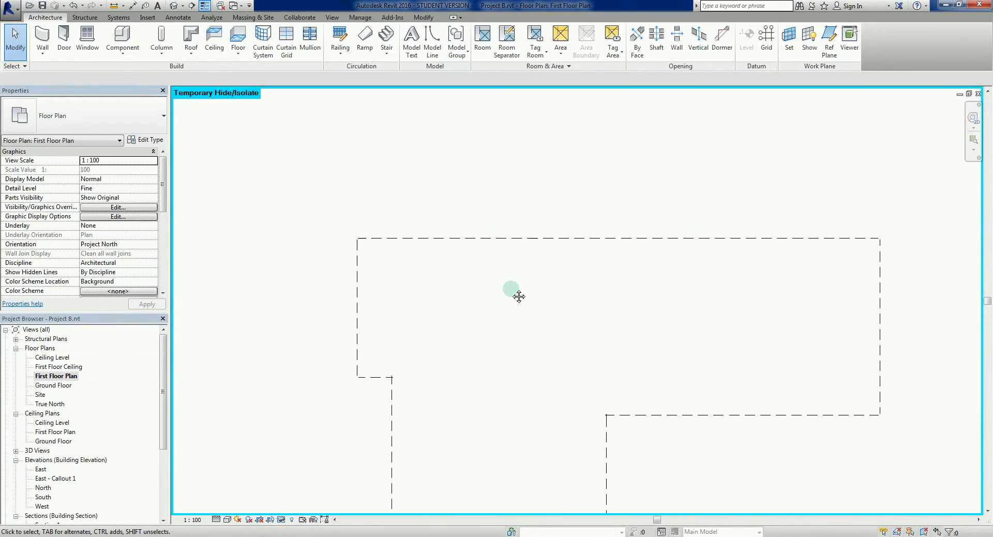
pyautogui.moveTo(431, 298)
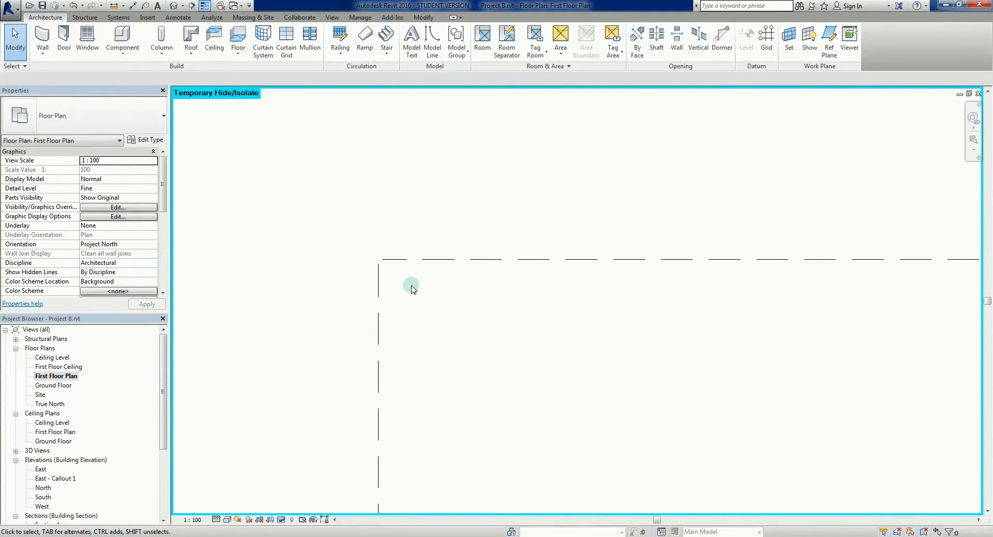
# Trim/Extend the open corners so the dashed lines form one closed outline.
pyautogui.click(378, 279)
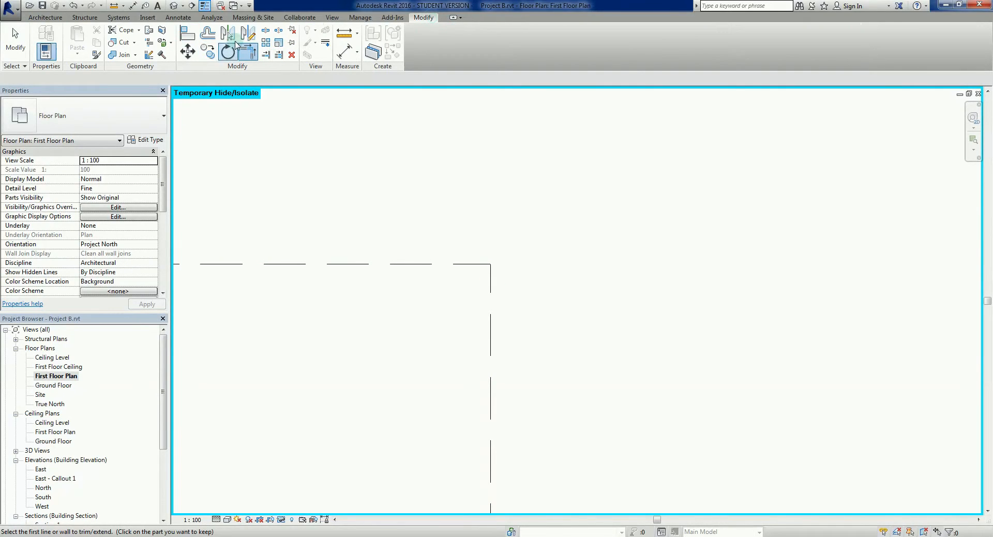
pyautogui.moveTo(238, 72)
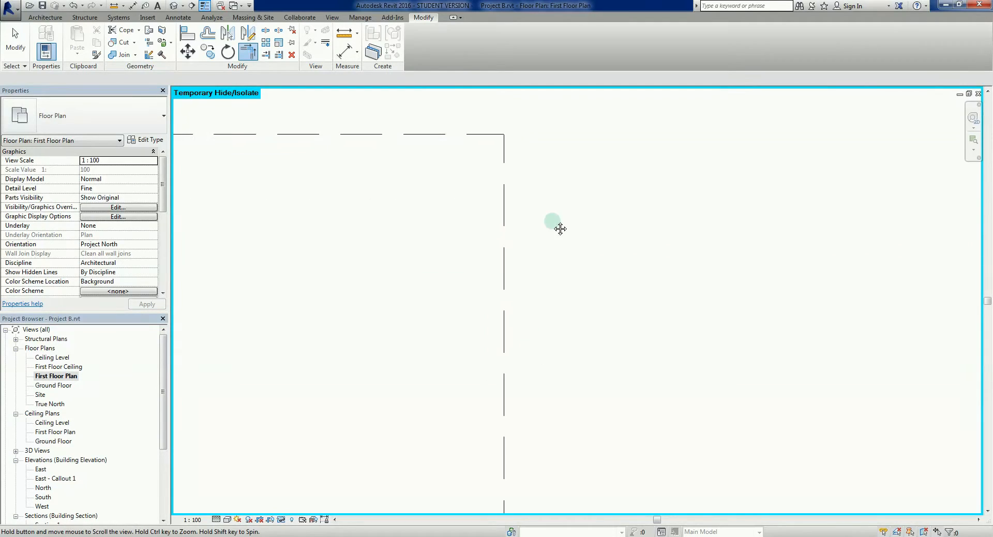
pyautogui.moveTo(553, 226); pyautogui.dragTo(600, 266)
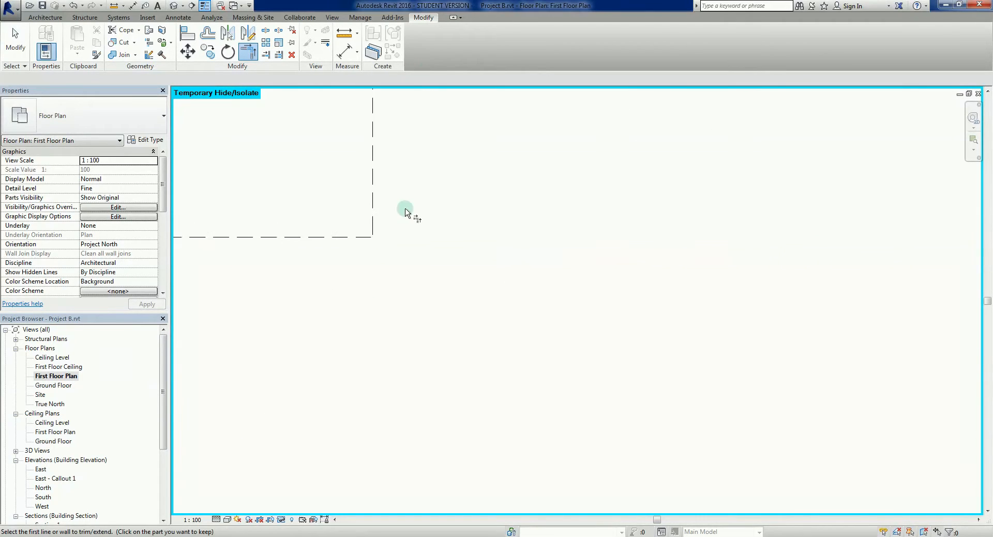
pyautogui.click(336, 197)
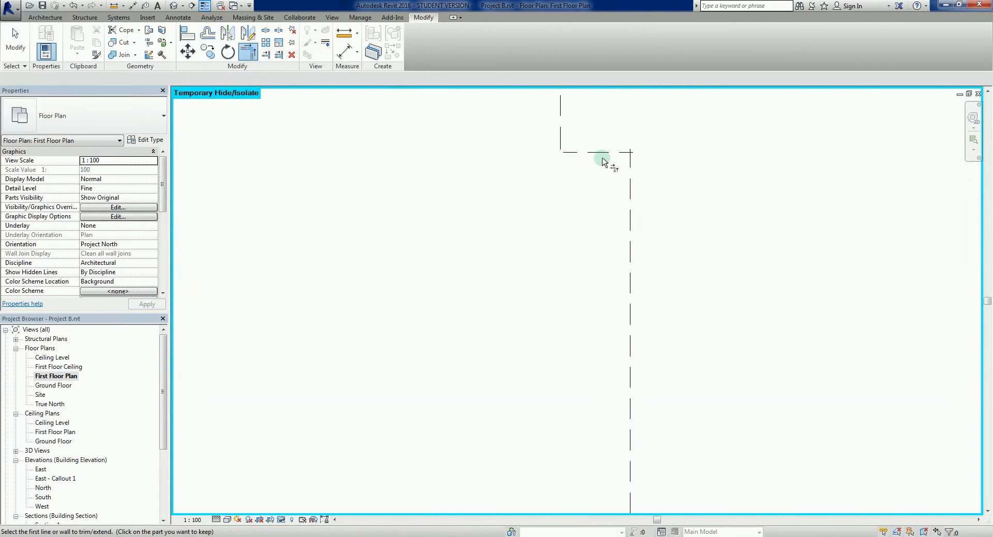
pyautogui.click(568, 146)
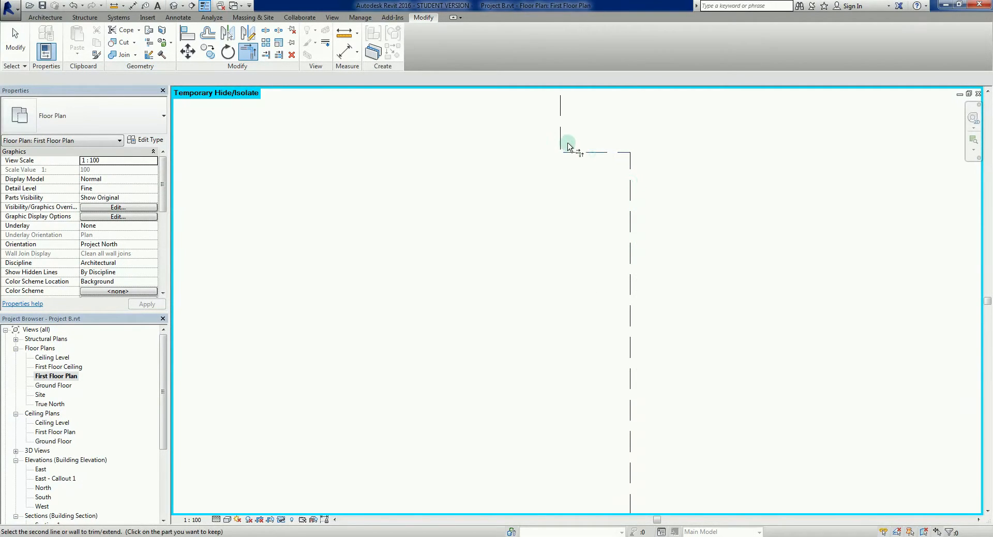
pyautogui.click(568, 141)
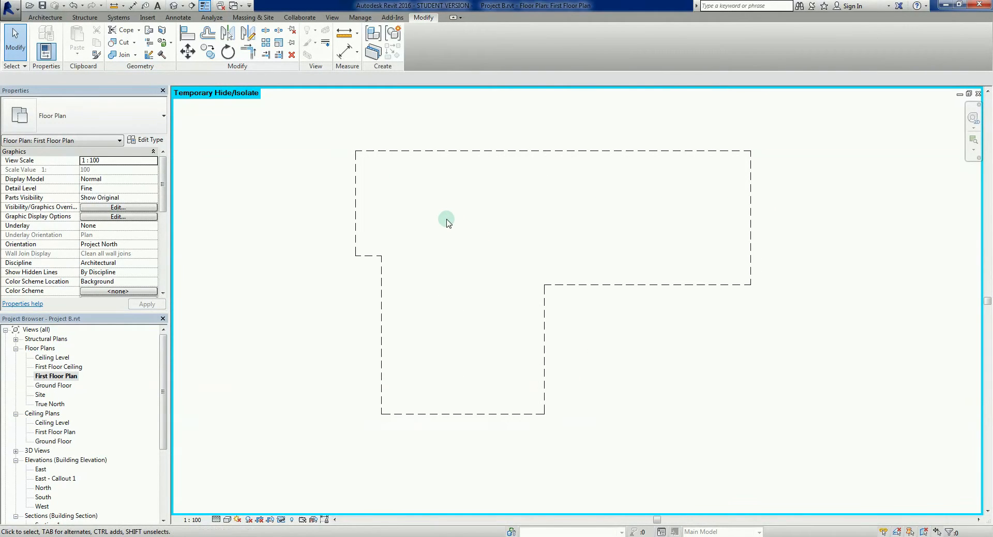
pyautogui.moveTo(458, 246)
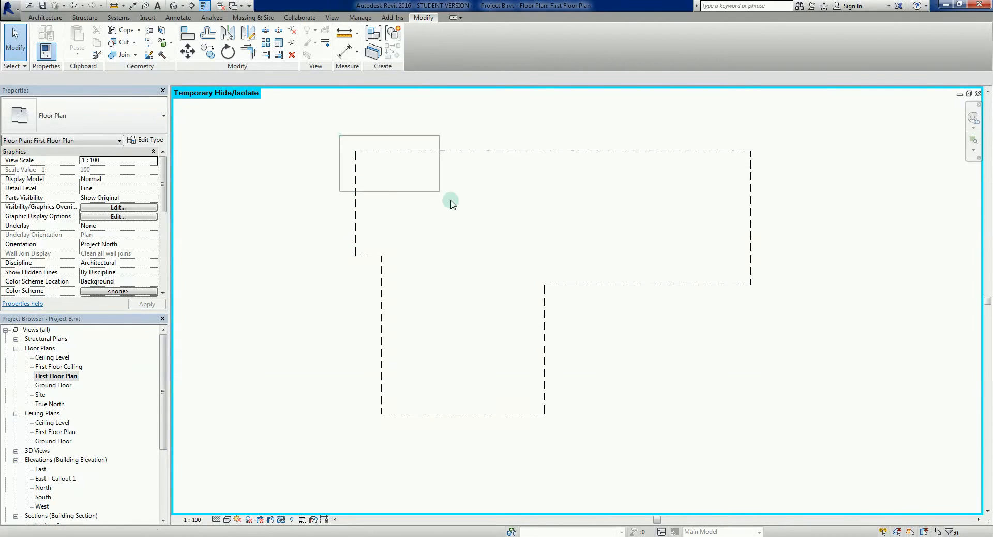
# Window-select all eight dashed lines of the first-floor outline.
pyautogui.click(450, 203)
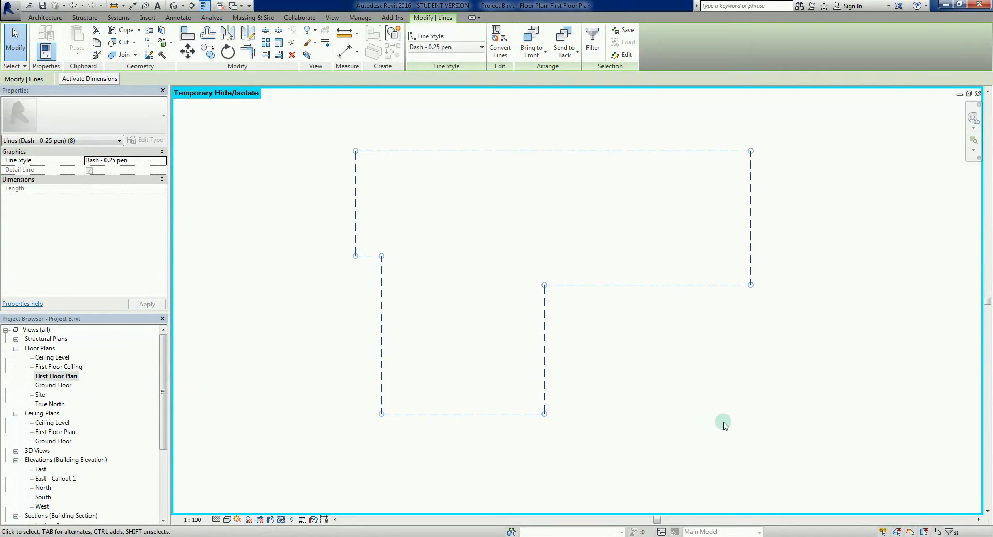
pyautogui.moveTo(711, 430)
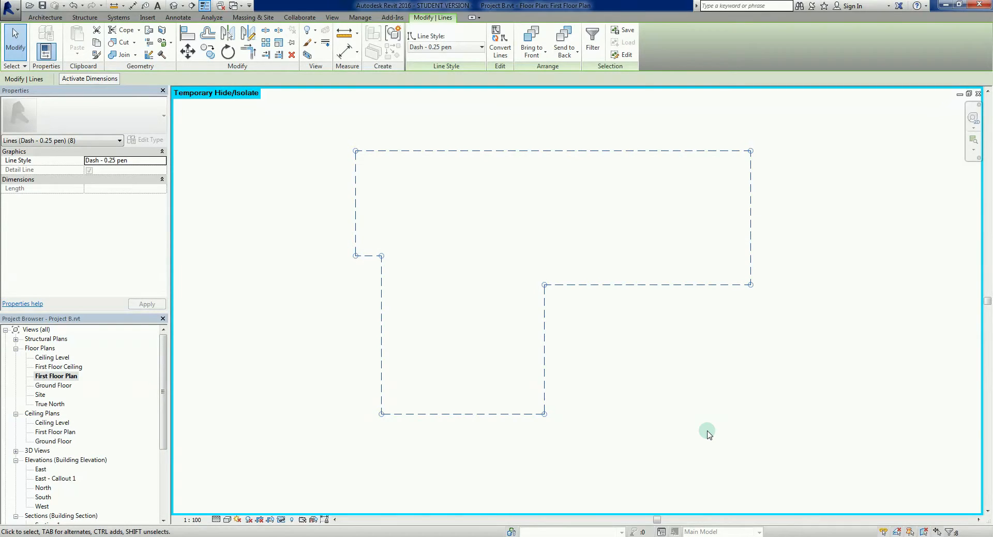
pyautogui.moveTo(494, 248)
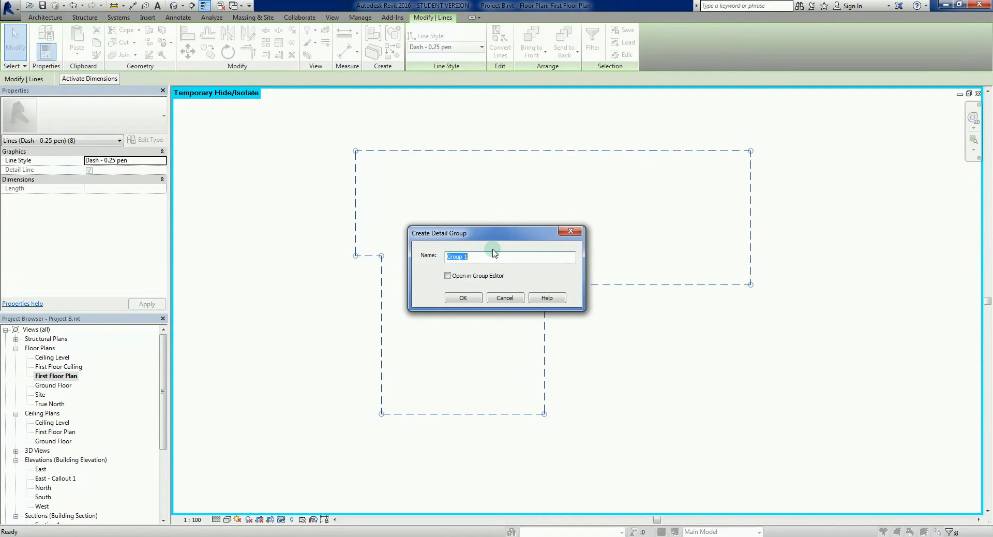
pyautogui.moveTo(501, 269)
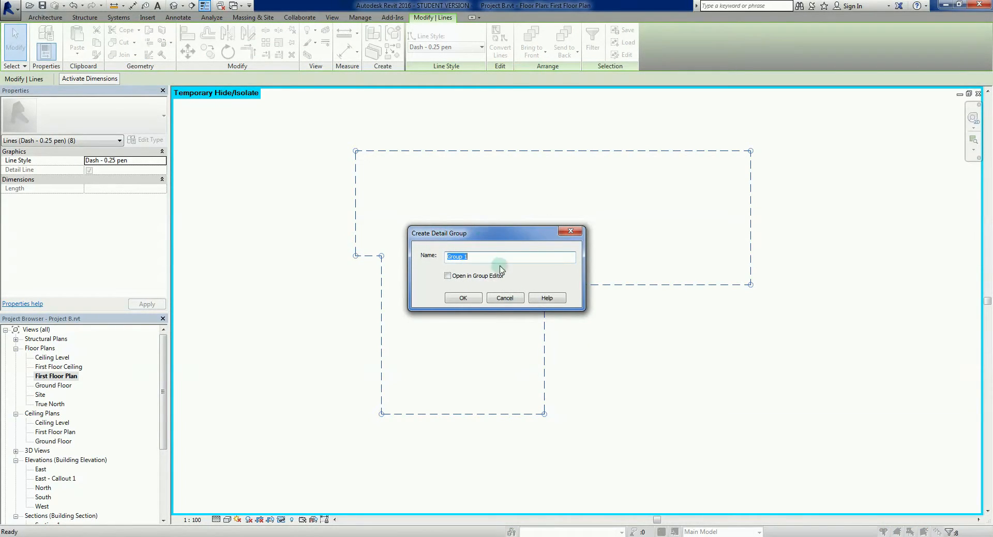
pyautogui.moveTo(425, 272)
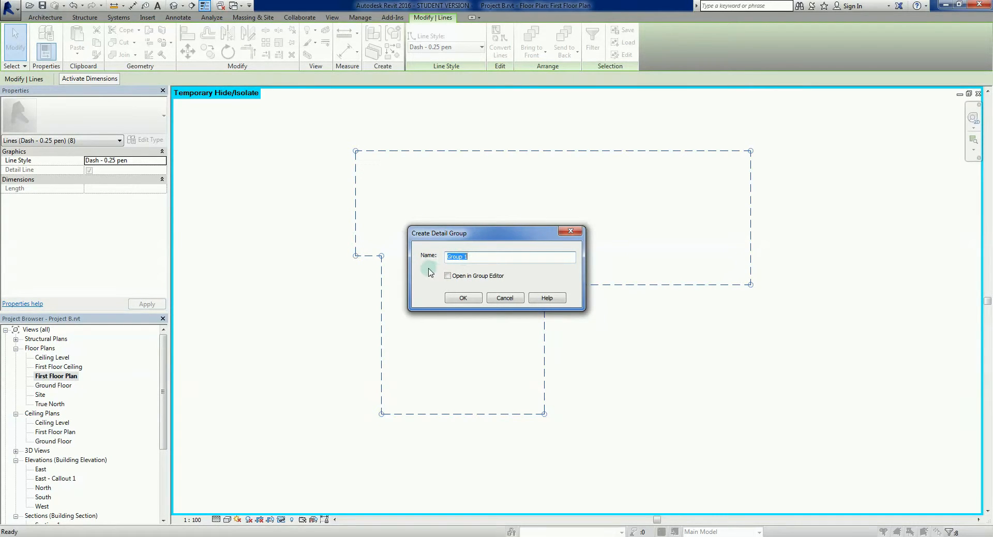
# Create a detail group named 'Line of First Floor Above' from the outline lines.
pyautogui.write('Line of First Floor')
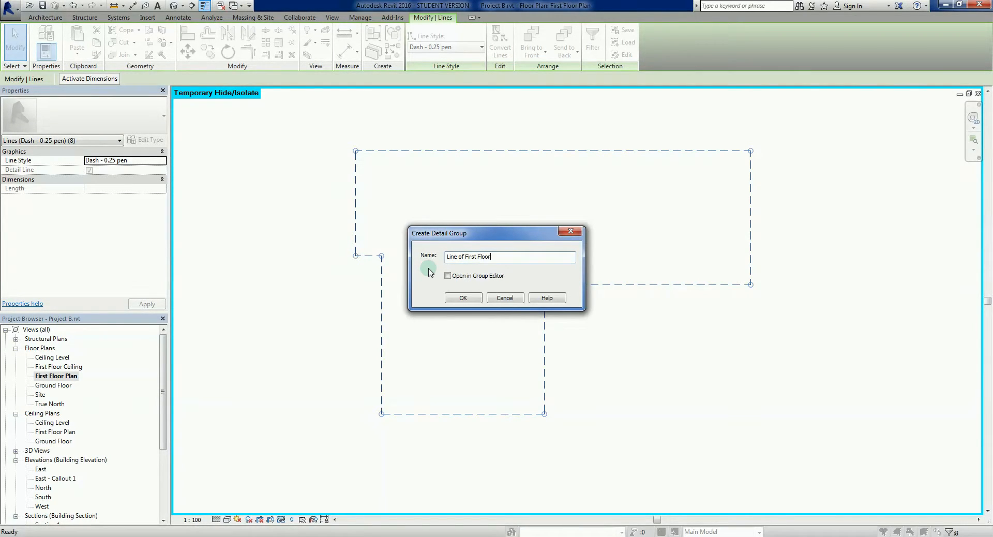
pyautogui.write('A')
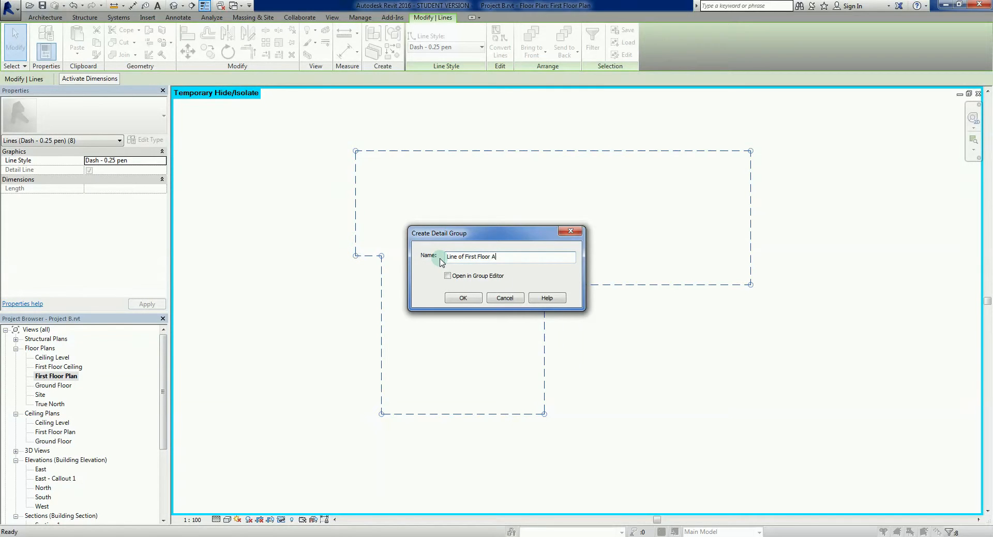
pyautogui.write('bove')
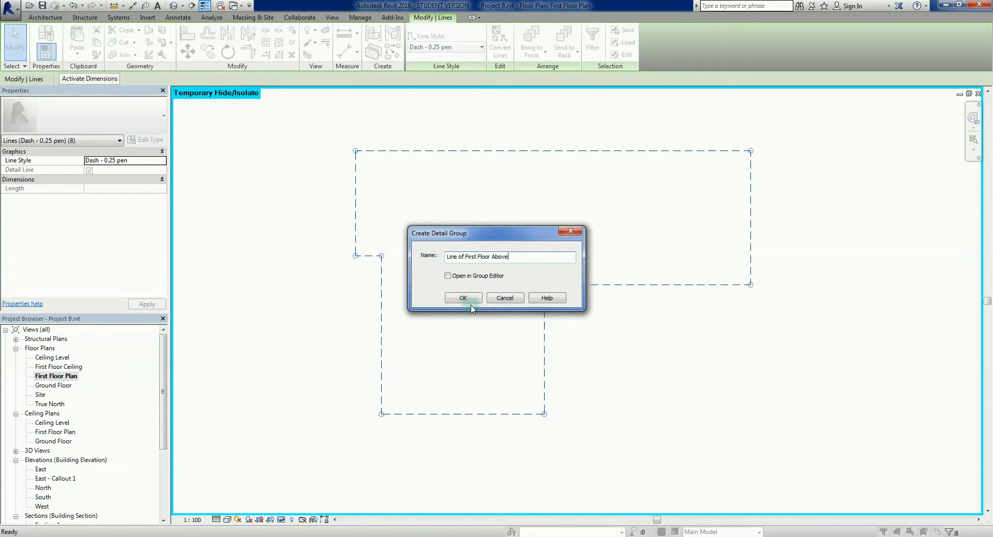
pyautogui.click(463, 298)
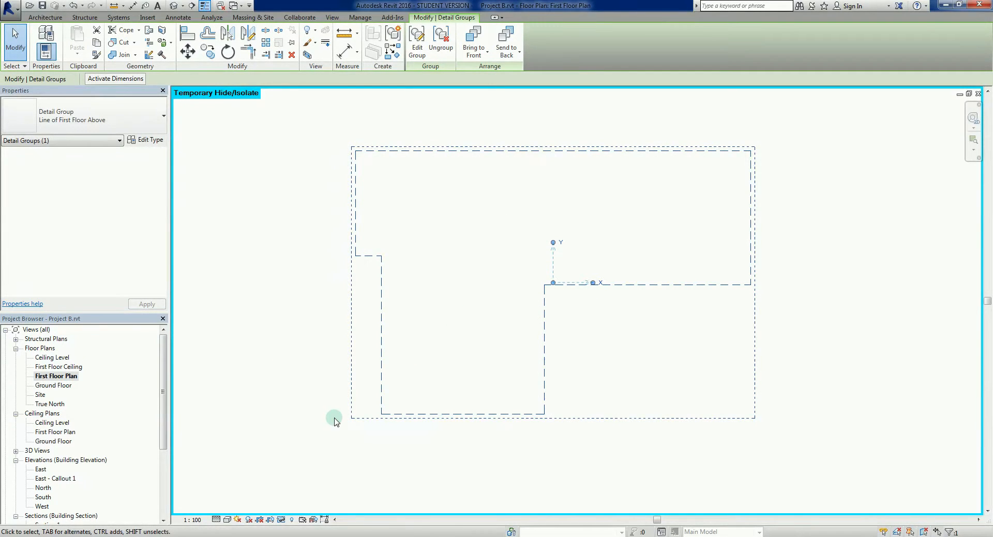
pyautogui.moveTo(764, 169)
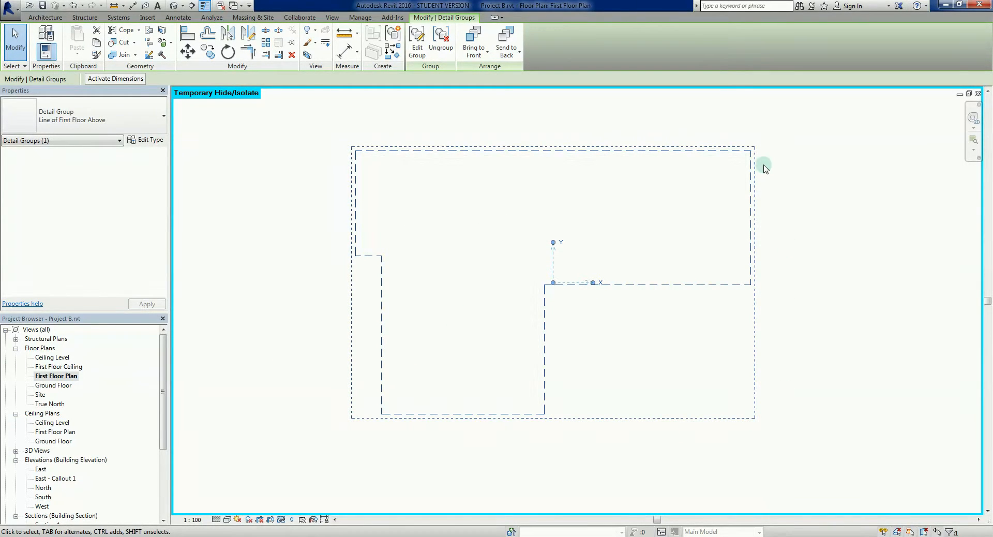
pyautogui.moveTo(309, 285)
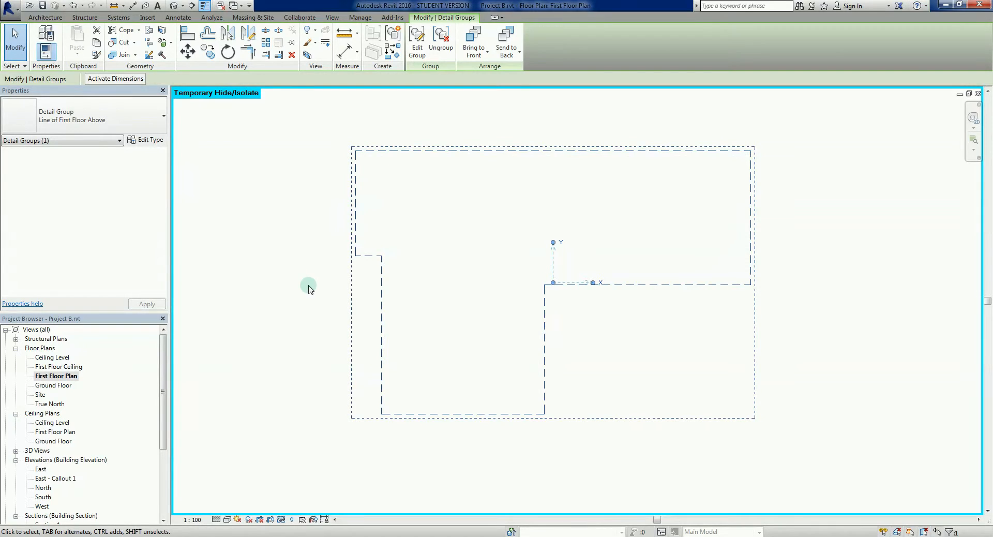
pyautogui.moveTo(342, 271)
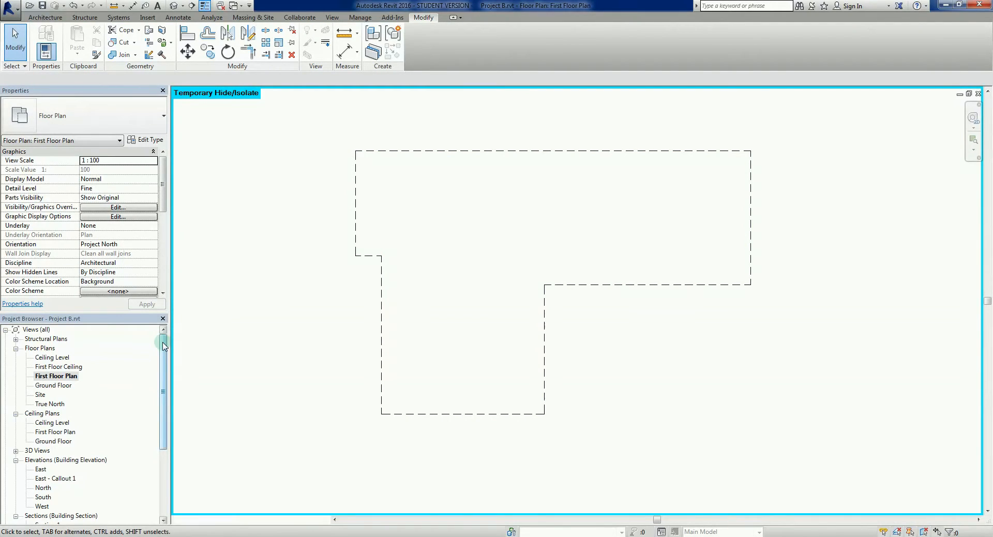
# Locate Line of First Floor Above under Groups > Detail and bring up its options.
pyautogui.scroll(-3)
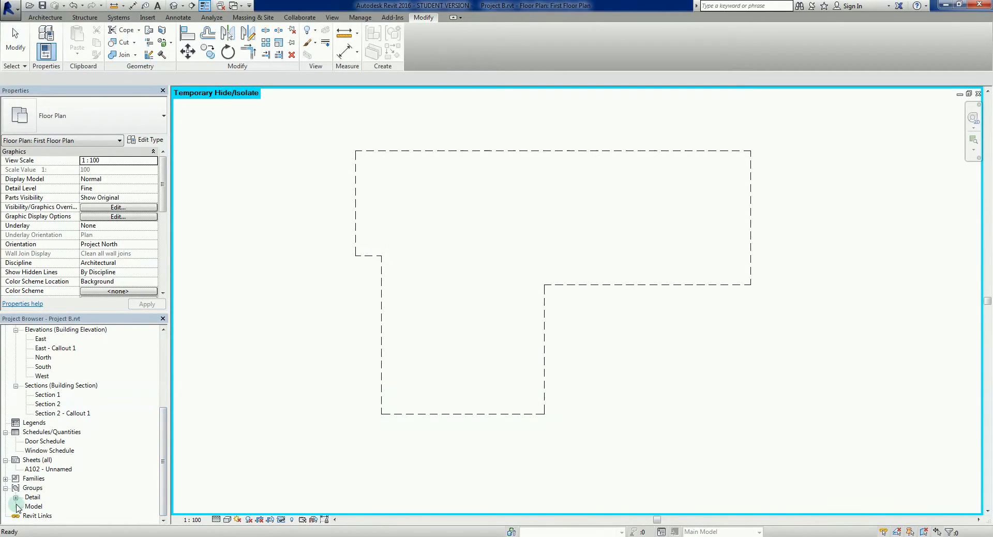
pyautogui.click(16, 497)
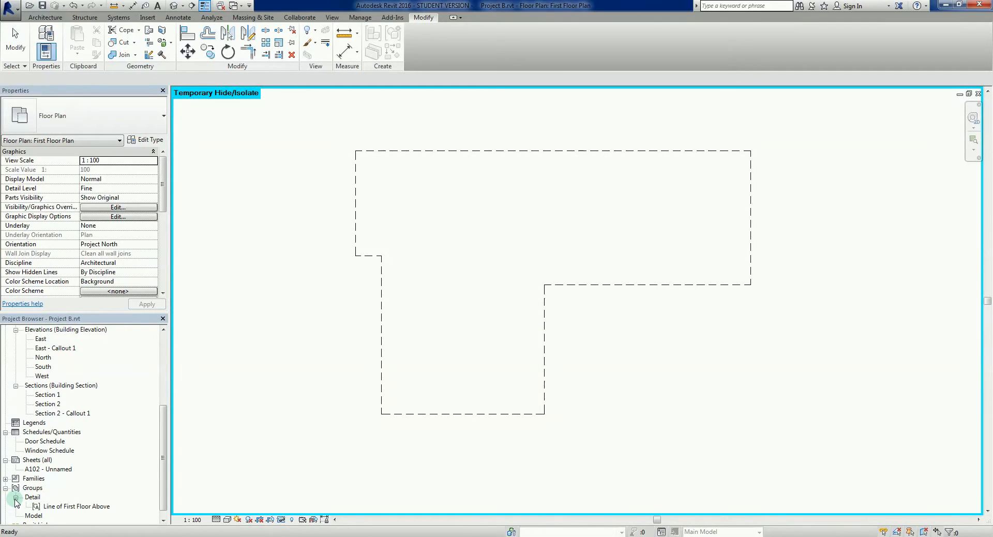
pyautogui.click(76, 506)
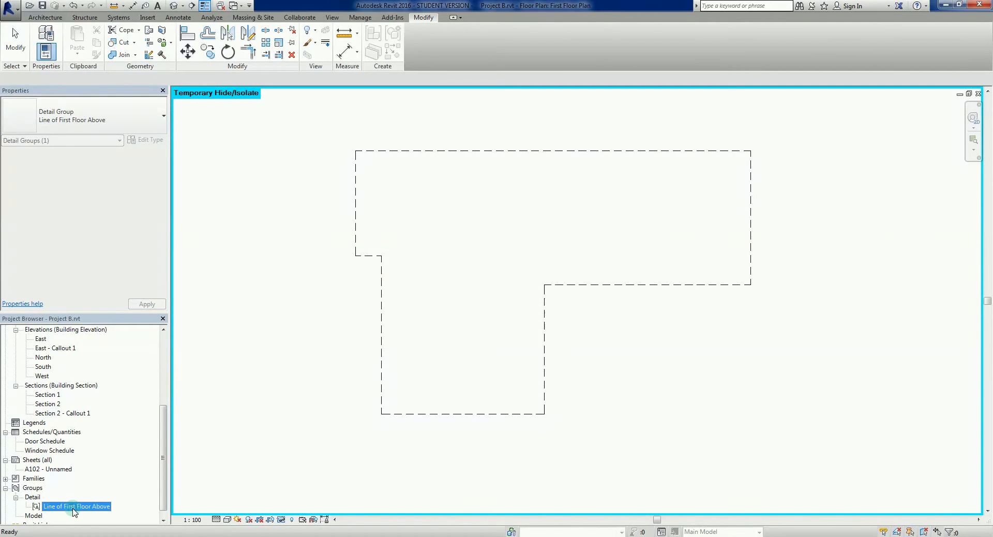
pyautogui.moveTo(147, 505)
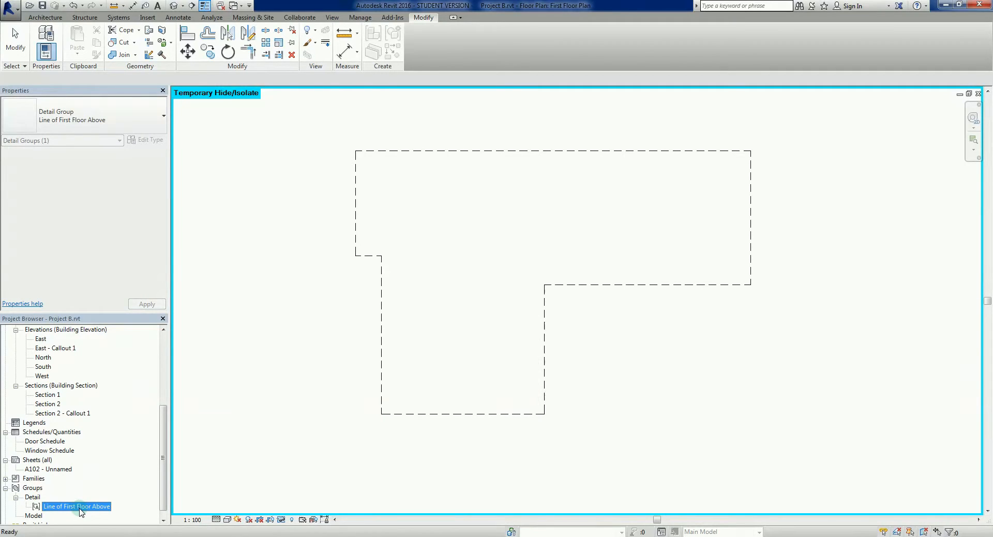
pyautogui.rightClick(76, 506)
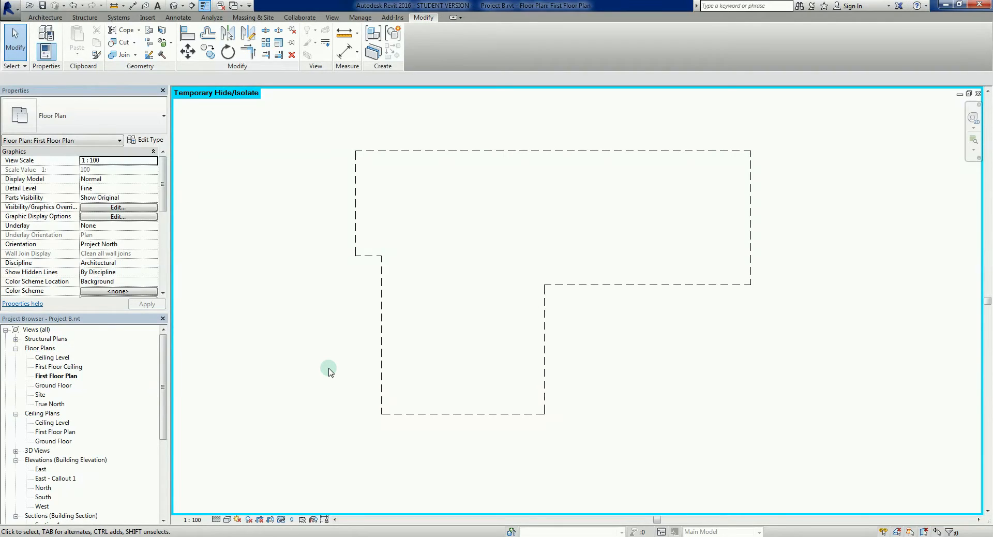
pyautogui.moveTo(369, 397)
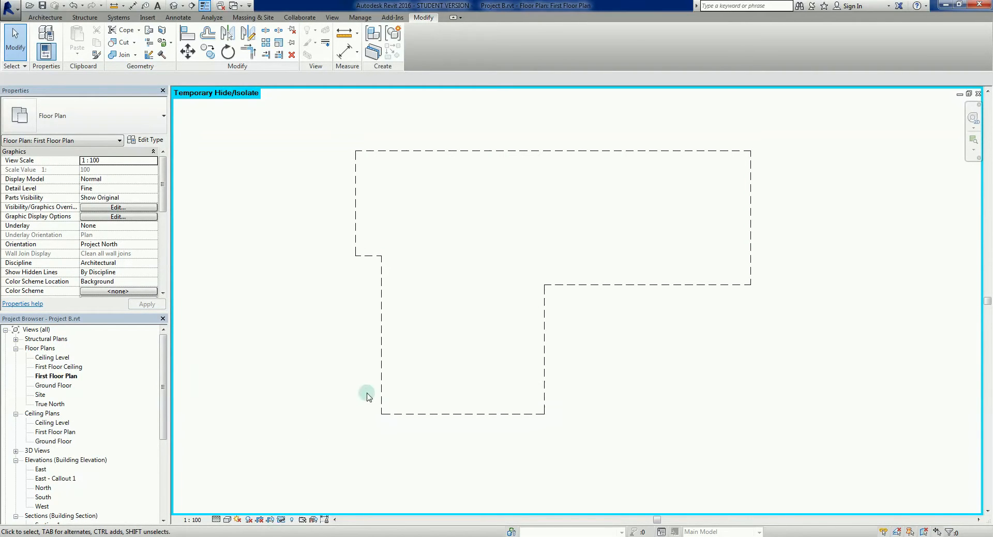
# Copy the dashed outline detail group, then reset Temporary Hide/Isolate to restore the full plan.
pyautogui.click(544, 283)
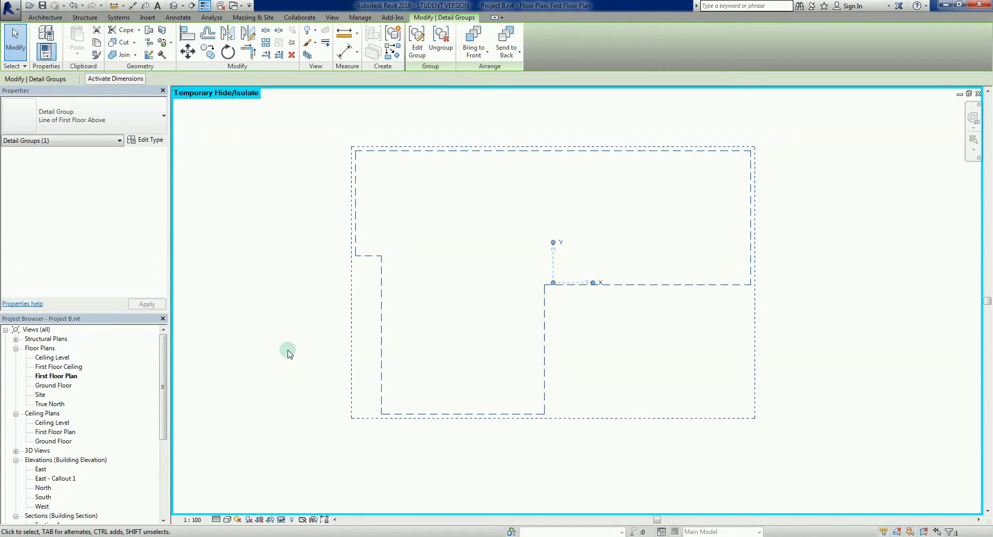
pyautogui.moveTo(252, 333)
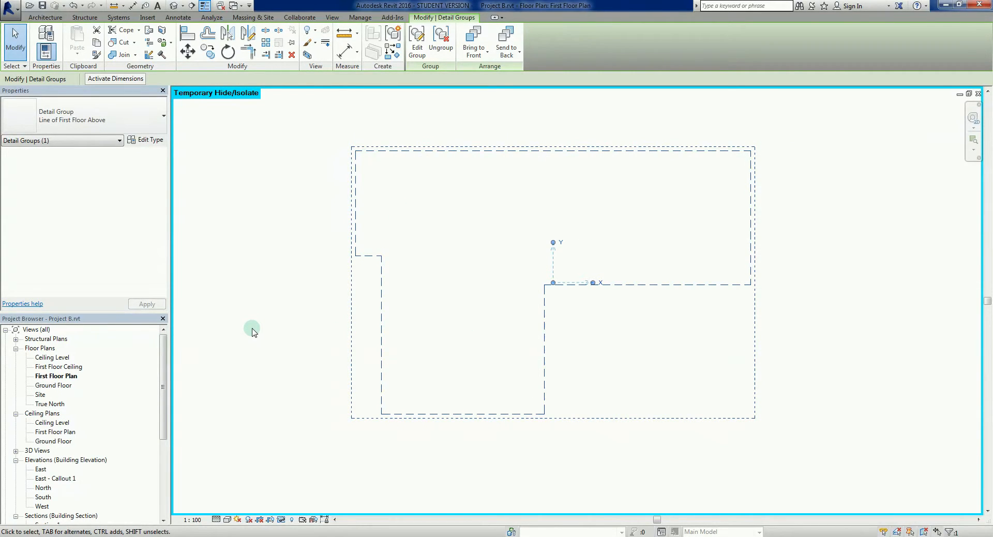
pyautogui.moveTo(250, 336)
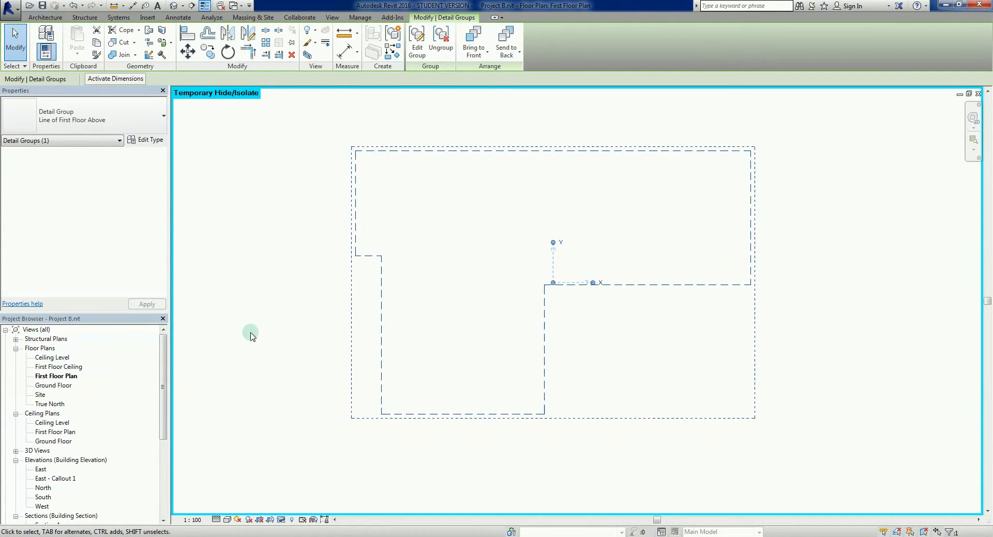
pyautogui.click(254, 336)
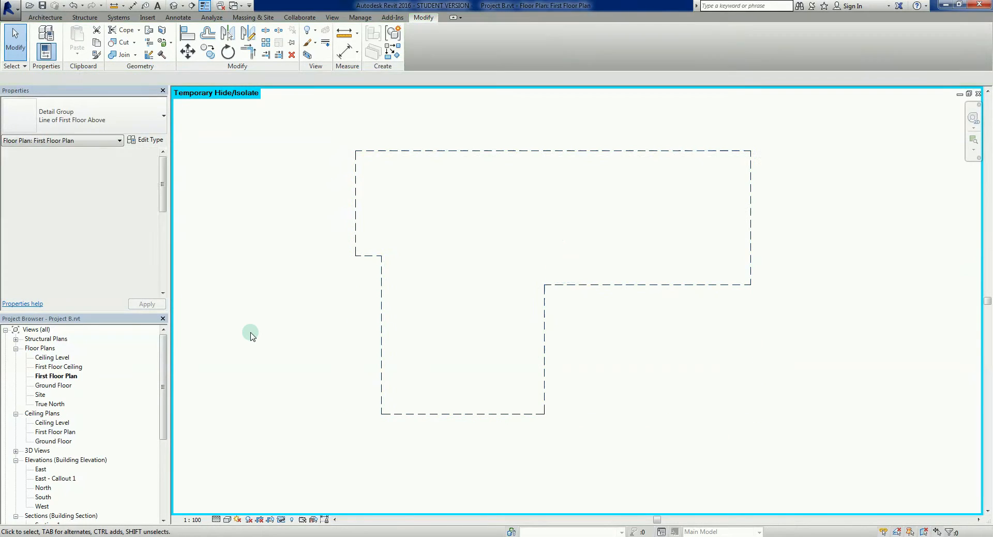
pyautogui.click(280, 519)
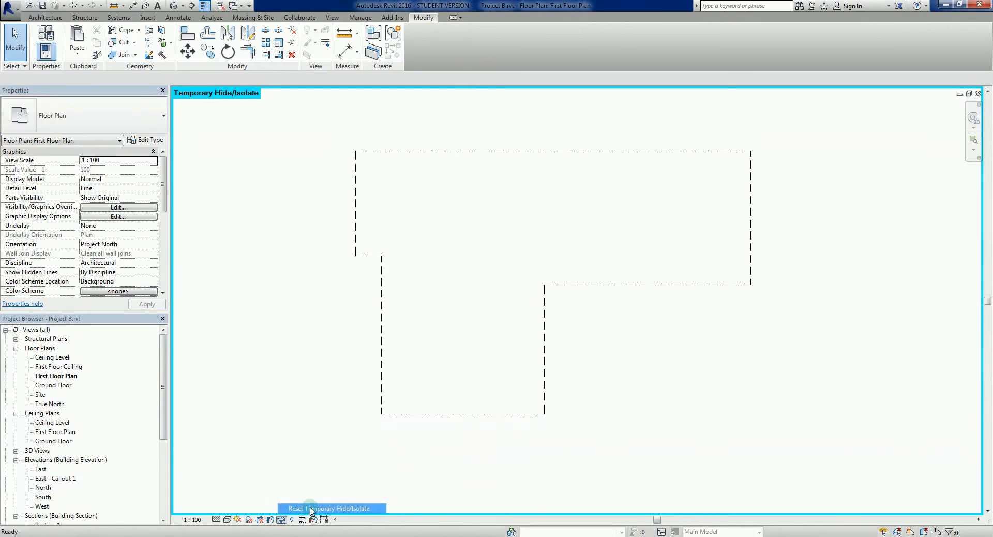
pyautogui.click(312, 519)
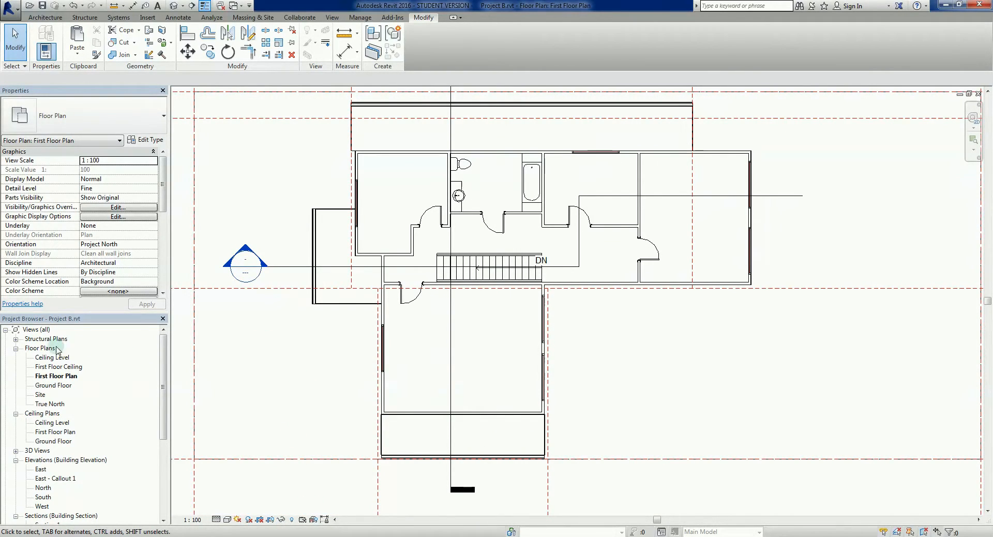
# Switch to the Ground Floor plan view from the Project Browser.
pyautogui.doubleClick(53, 385)
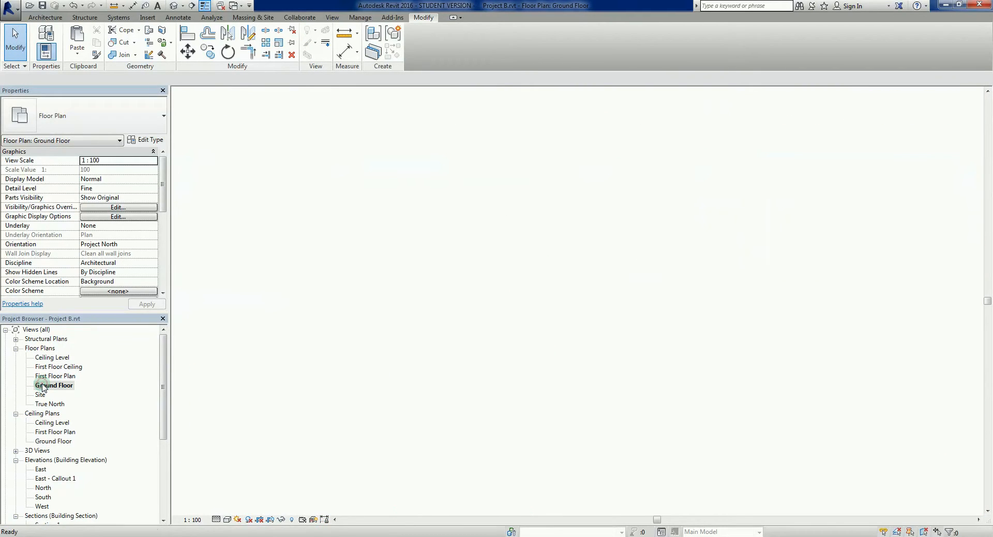
pyautogui.doubleClick(54, 385)
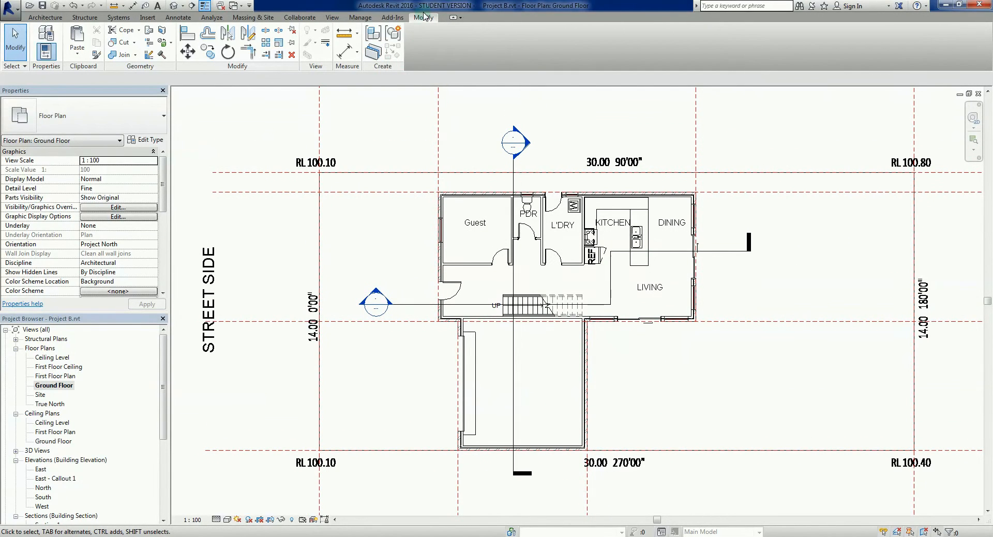
pyautogui.moveTo(424, 20)
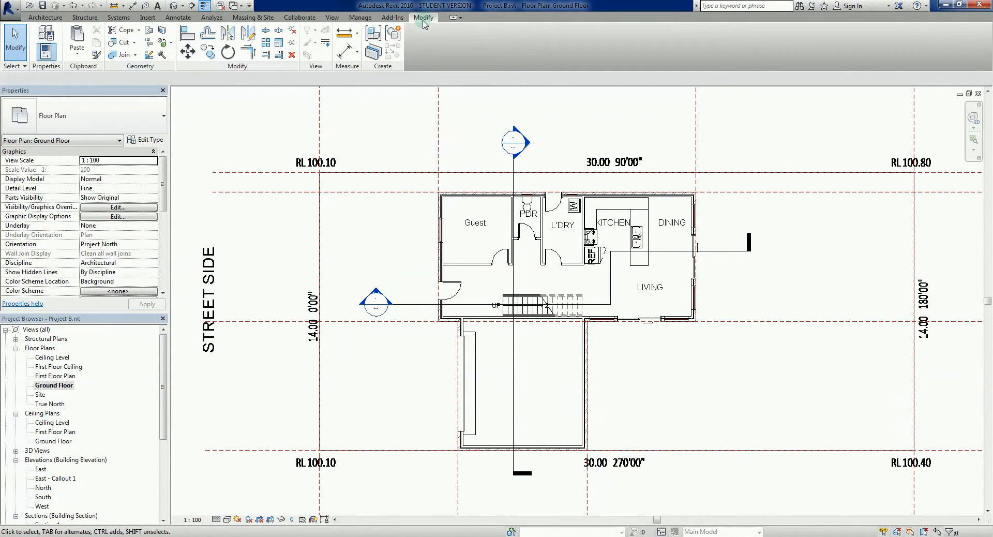
pyautogui.moveTo(82, 73)
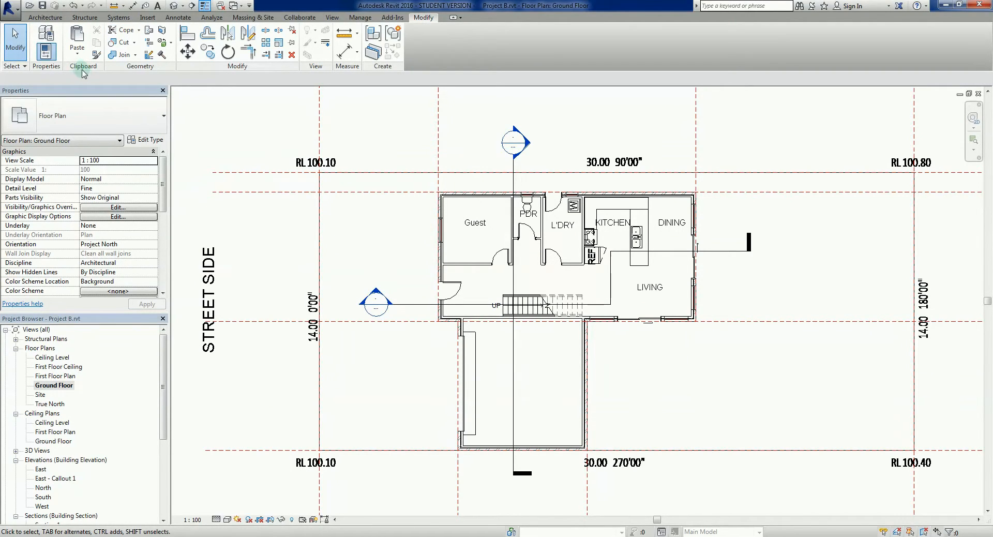
# List the Paste alignment options to place the outline group Aligned to Current View.
pyautogui.click(77, 40)
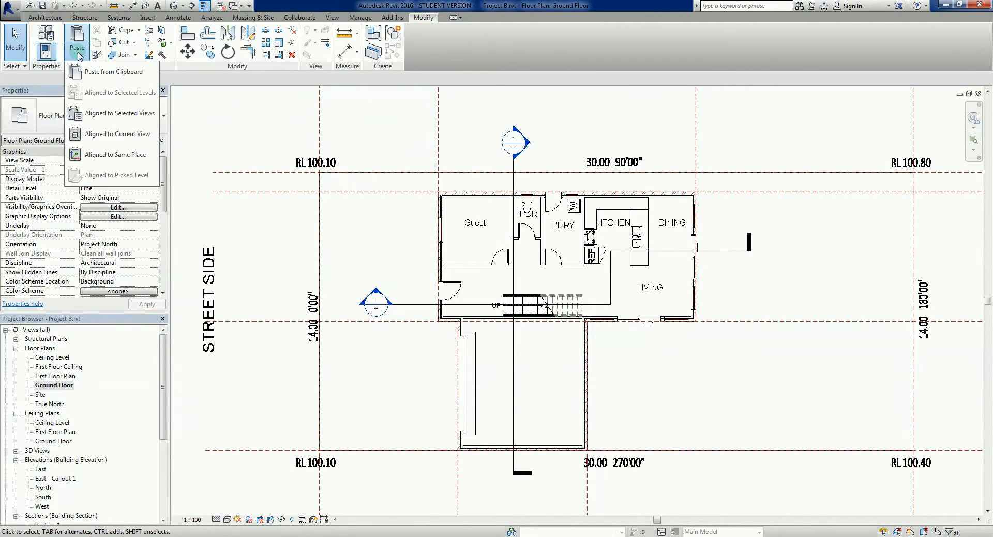
pyautogui.moveTo(127, 175)
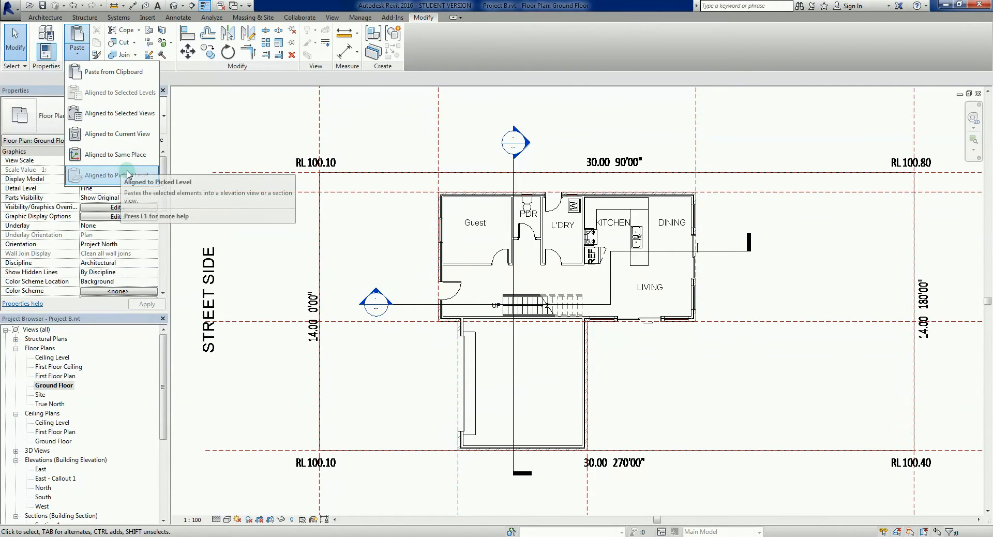
pyautogui.moveTo(117, 113)
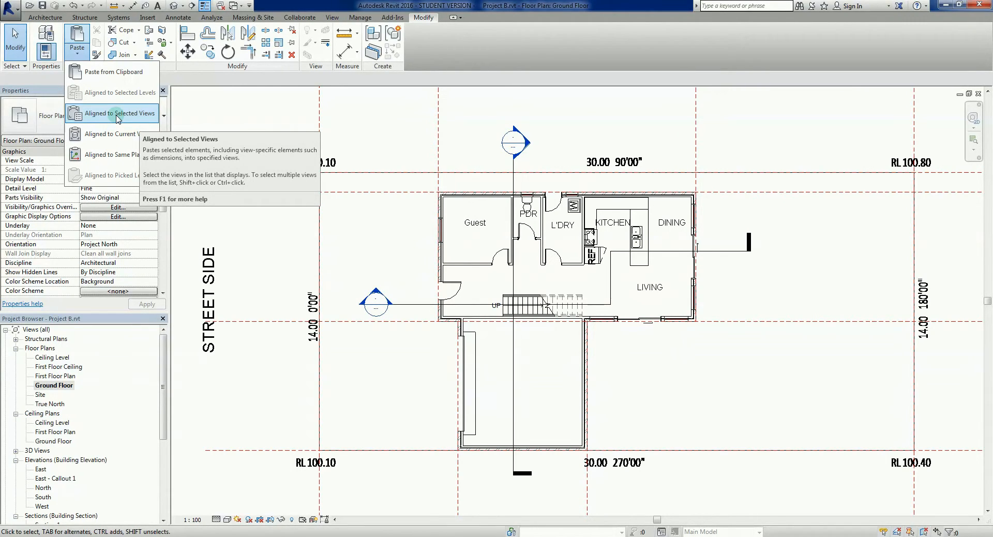
pyautogui.moveTo(118, 134)
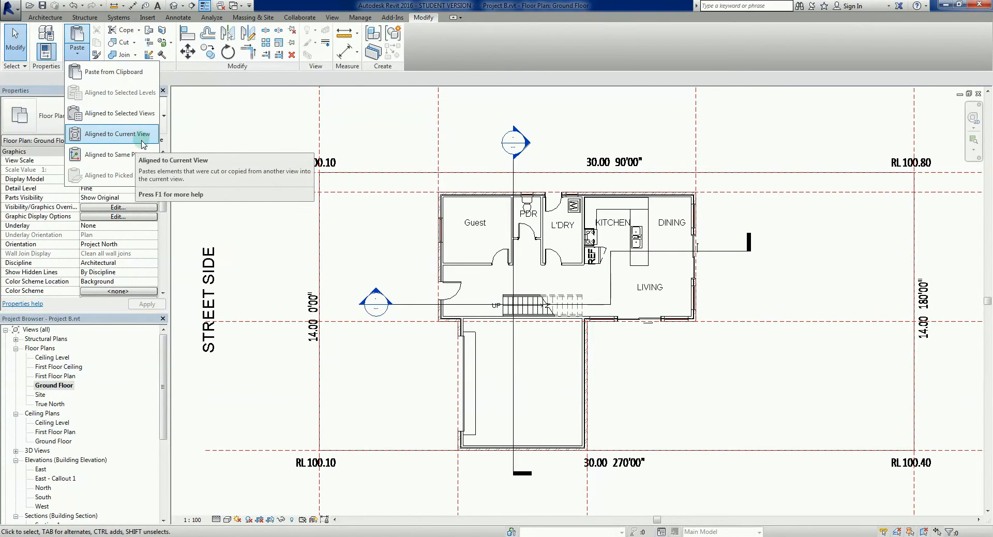
pyautogui.moveTo(119, 133)
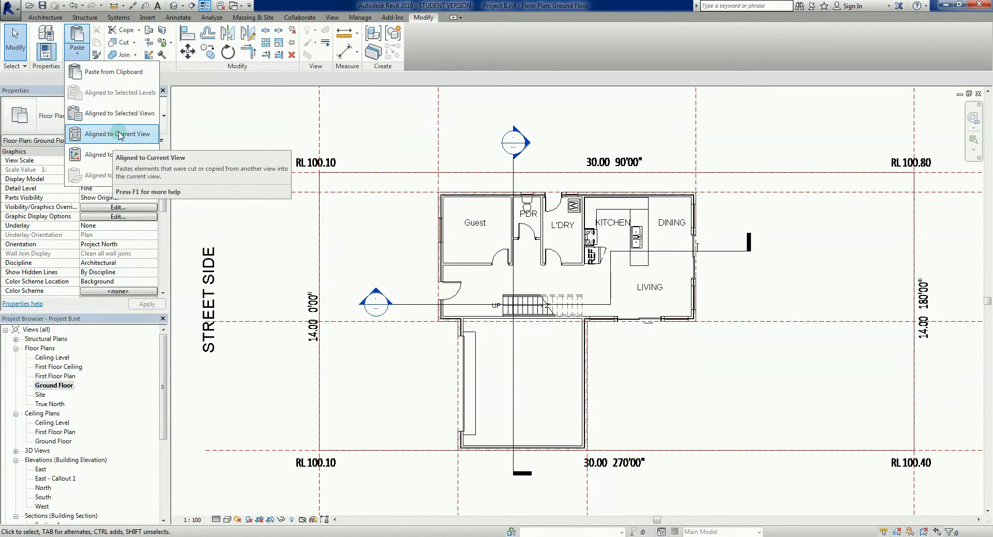
pyautogui.moveTo(93, 140)
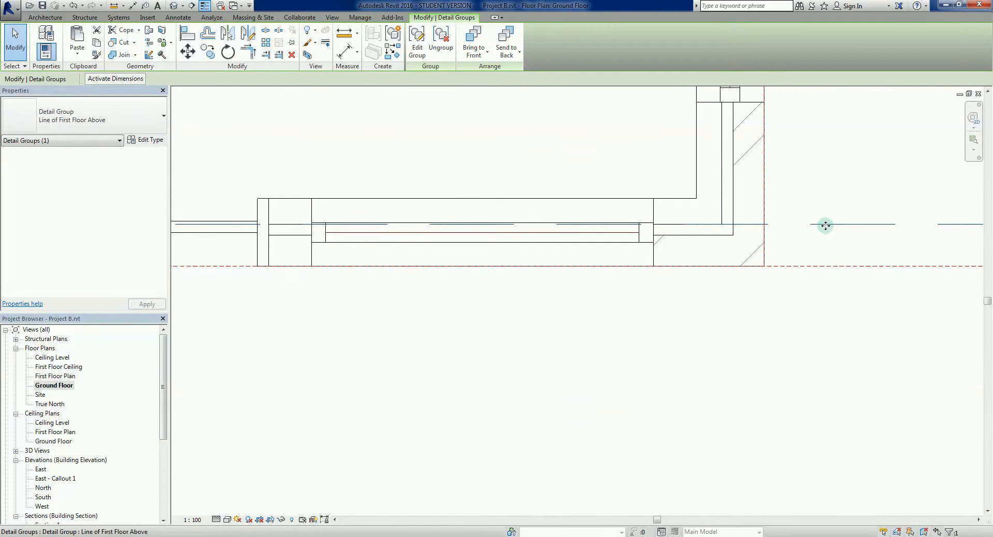
pyautogui.moveTo(828, 236)
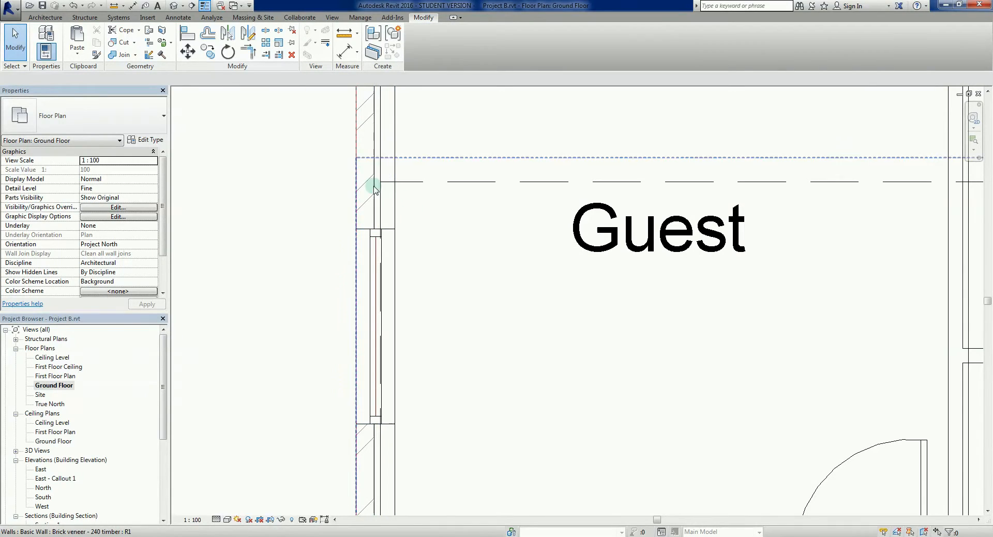
pyautogui.click(373, 190)
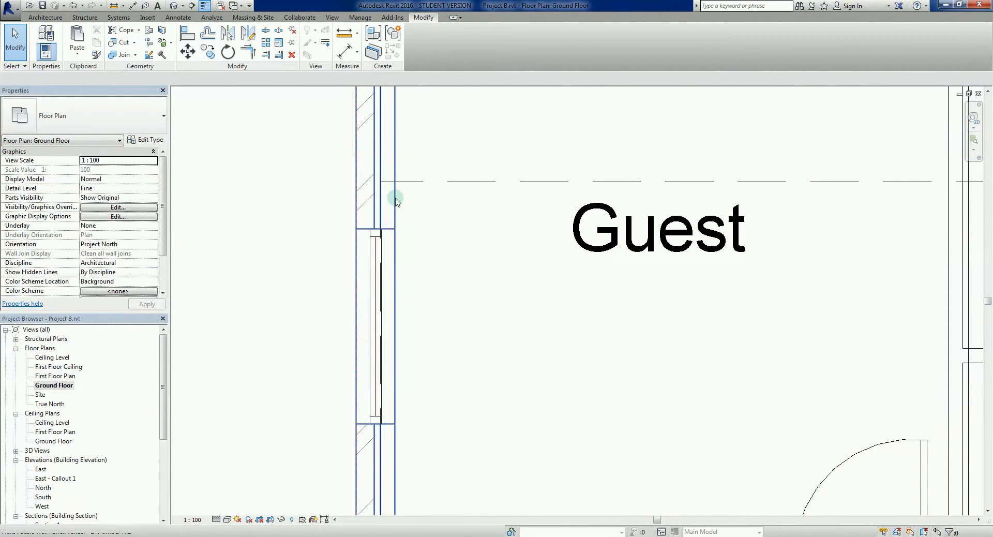
pyautogui.moveTo(392, 210)
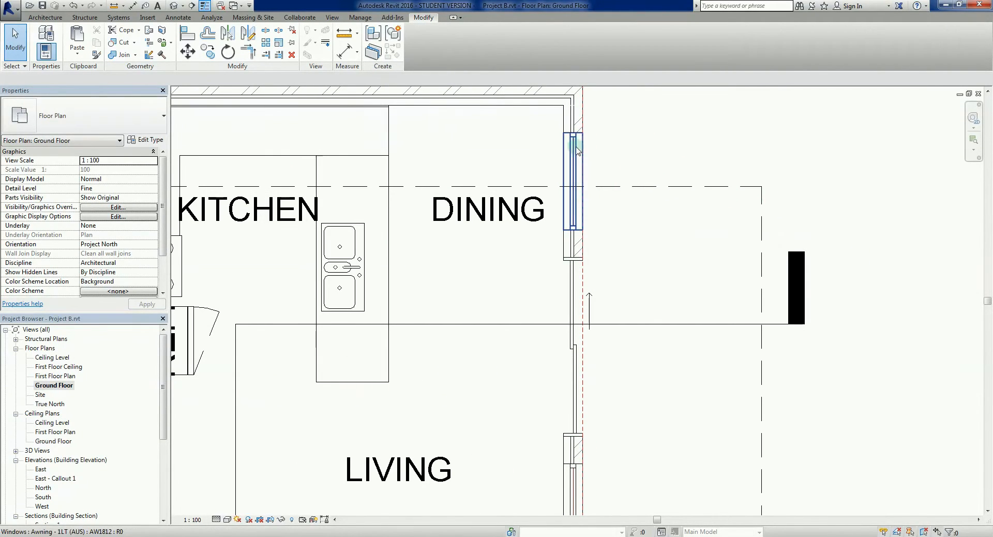
pyautogui.click(641, 151)
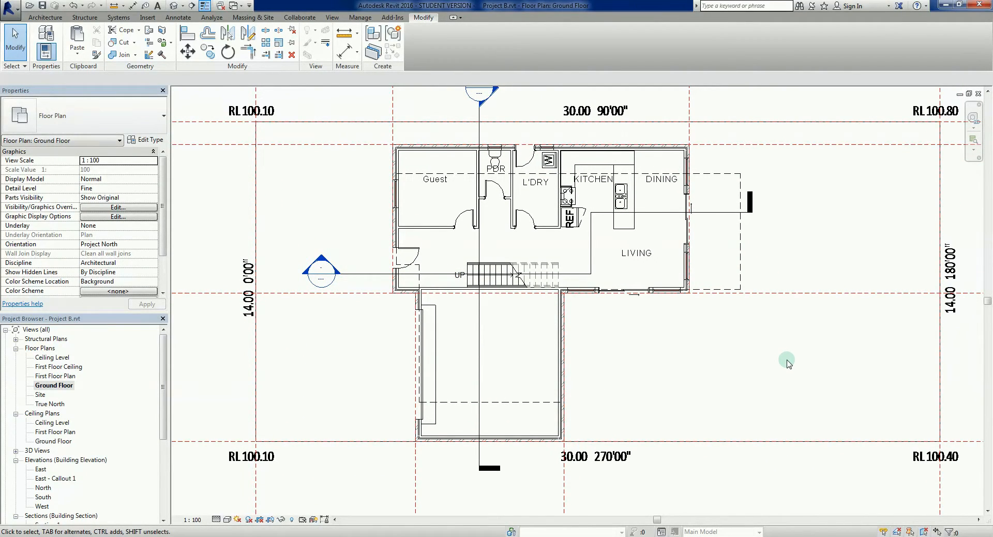
pyautogui.moveTo(683, 352)
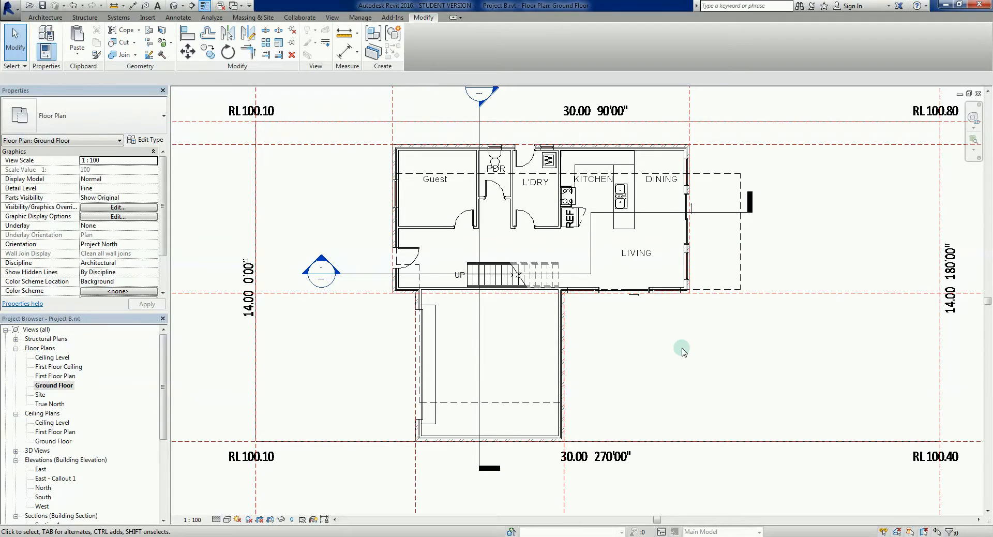